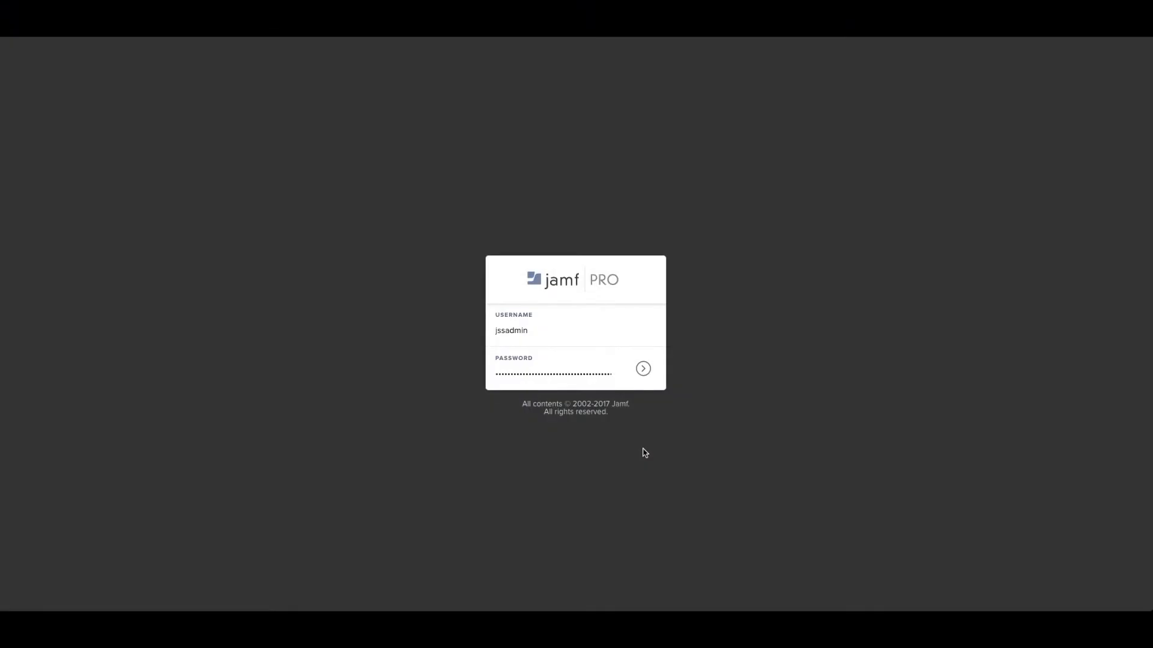
Sign in to the Jamf Pro server and land on the Dashboard overview.
click(644, 367)
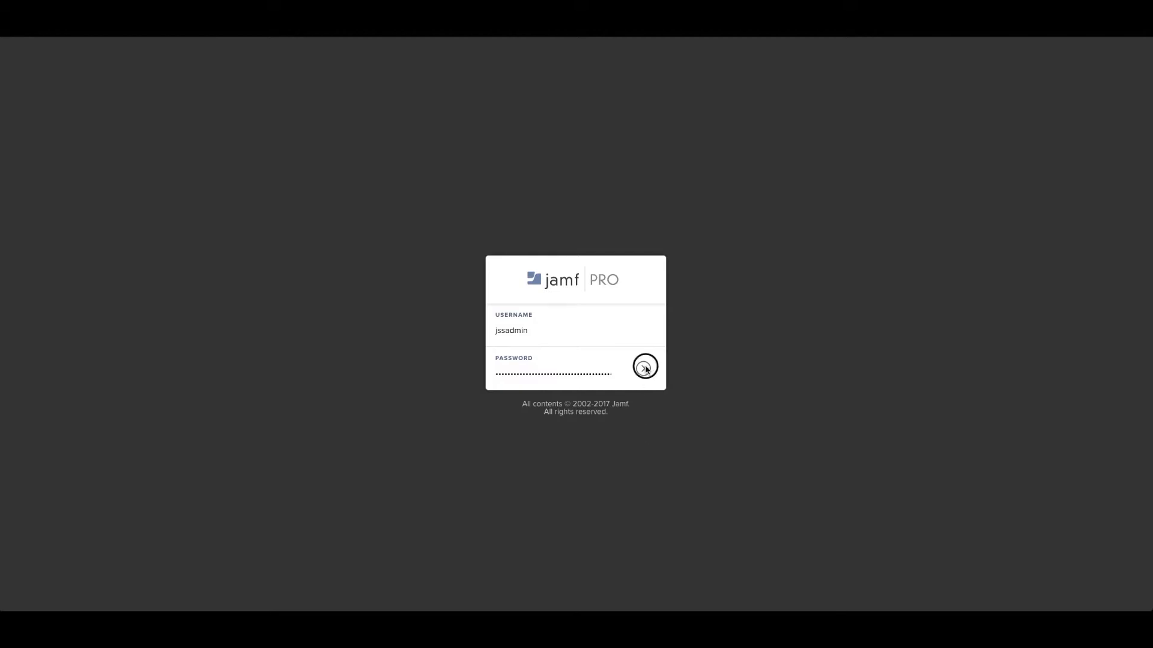
click(645, 366)
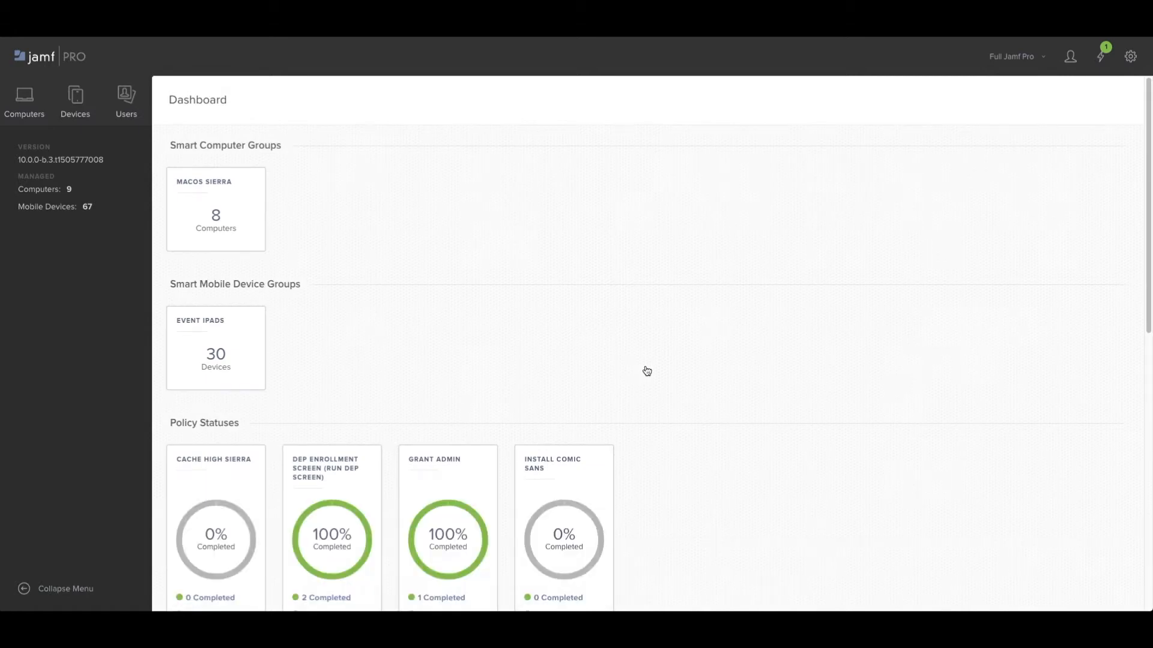
mouse_move(552, 281)
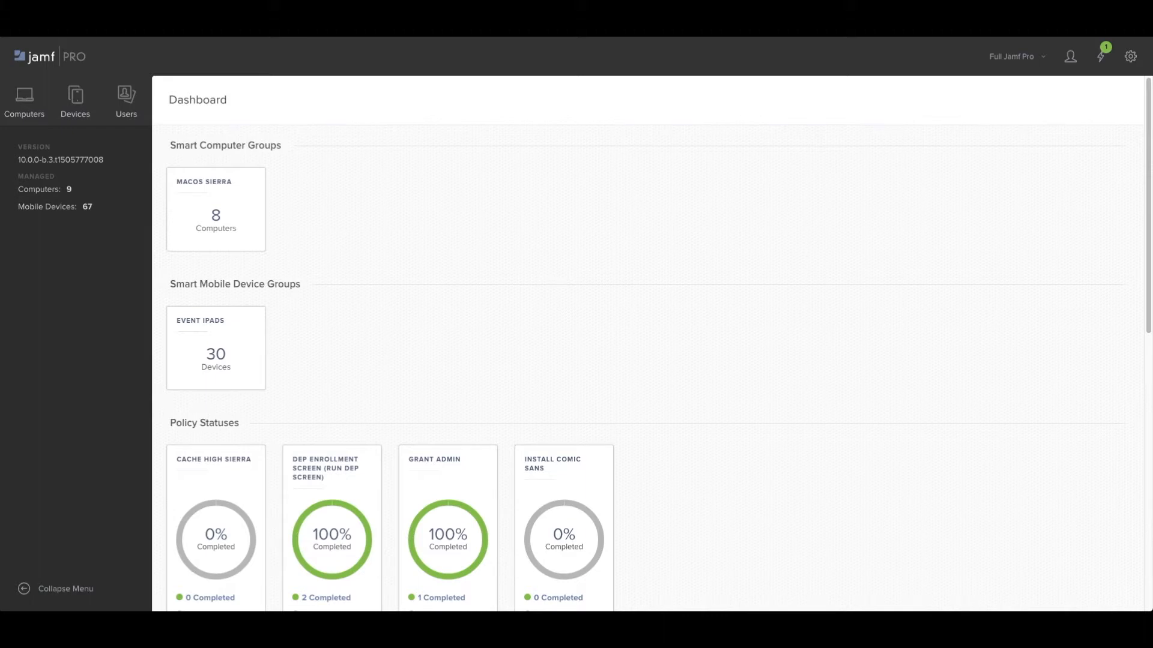
View the Amazon Workspace Client policy in the computer Policies list.
click(24, 100)
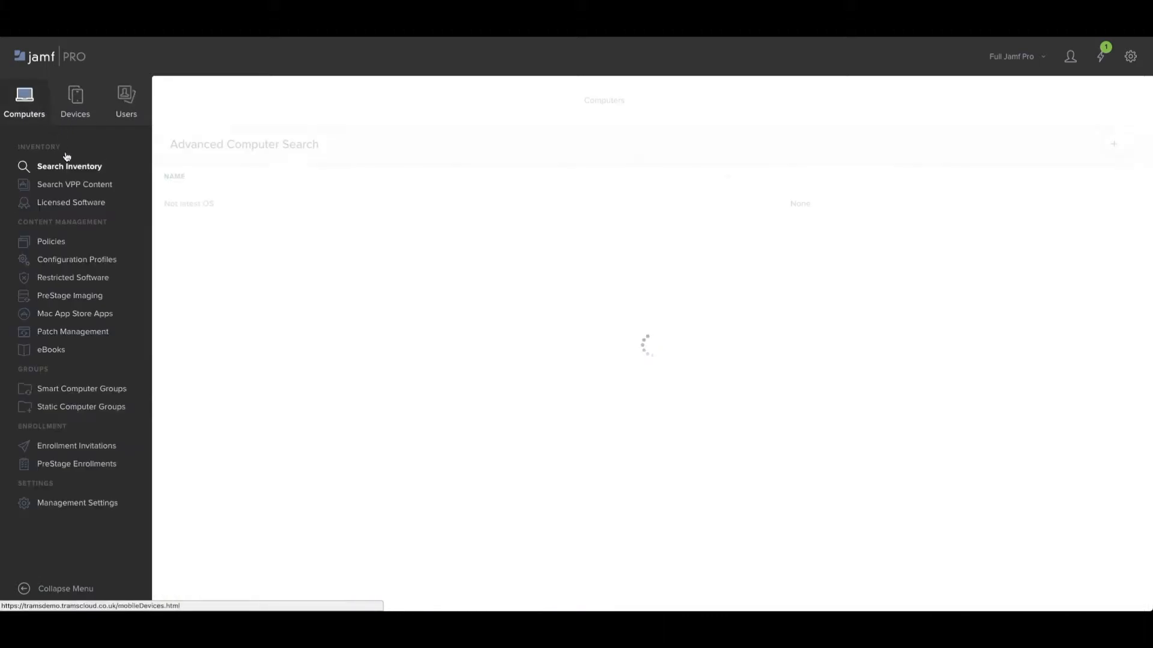
click(51, 241)
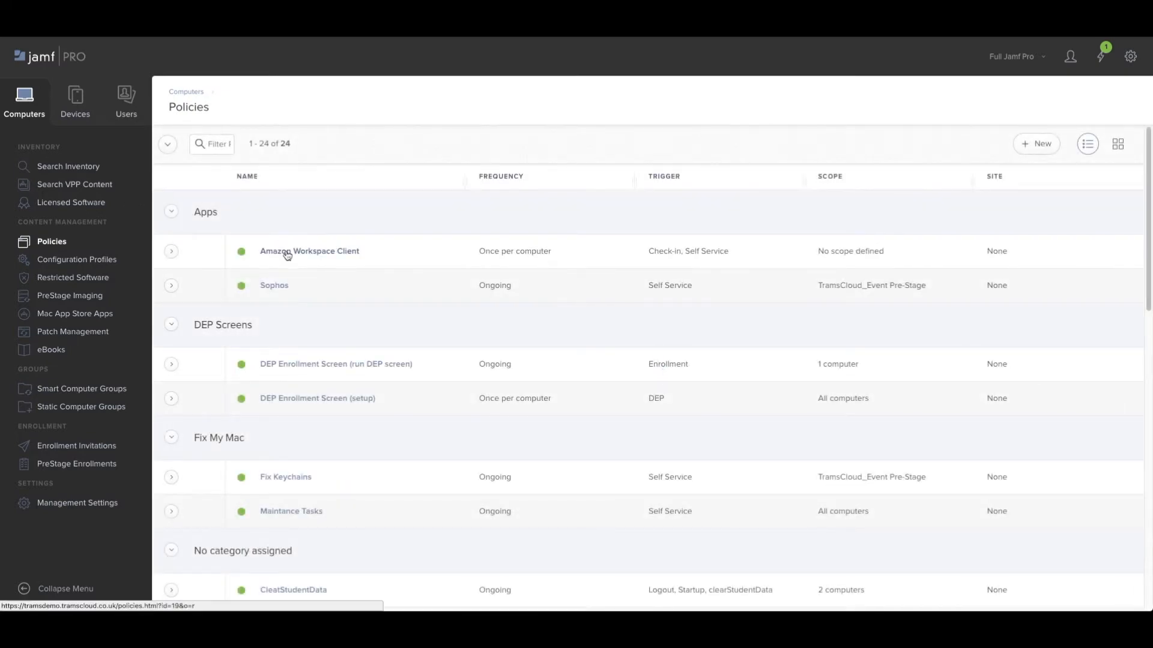
click(309, 251)
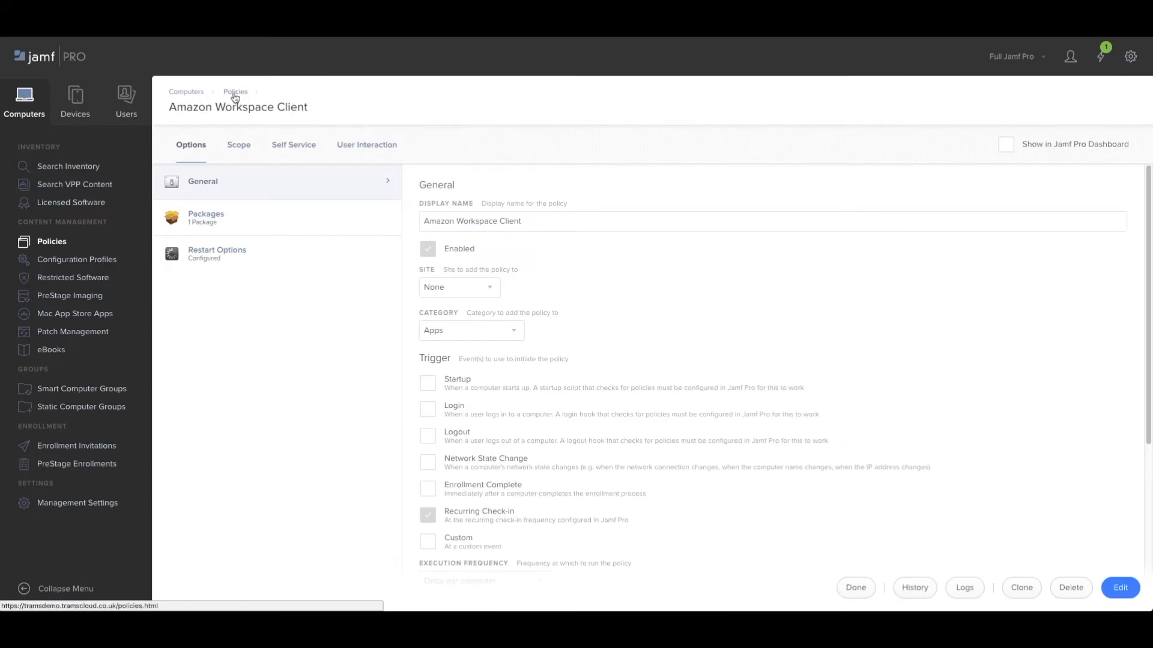
mouse_move(111, 356)
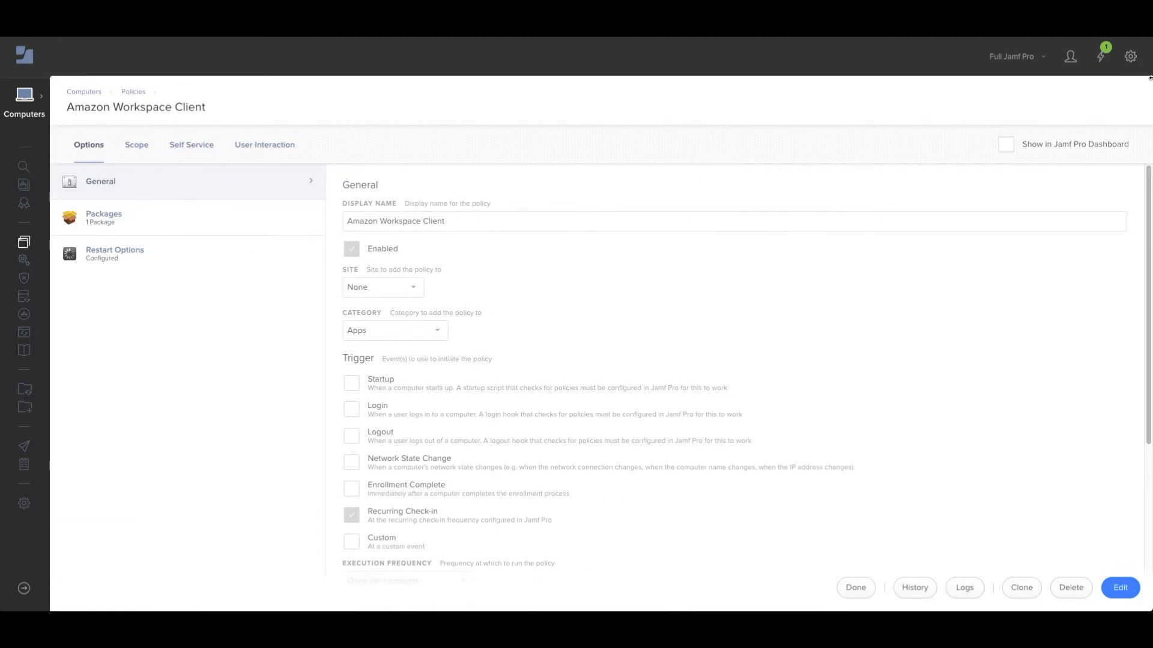
Reach the Push Certificates page from the Jamf Pro settings.
click(1131, 57)
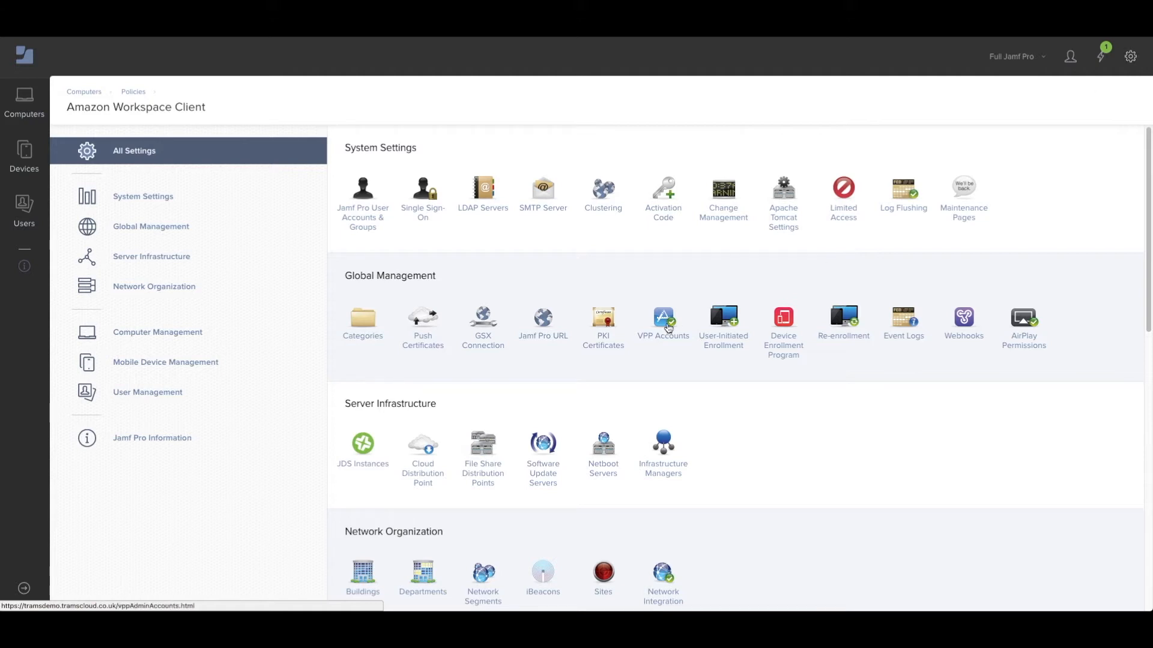
click(421, 323)
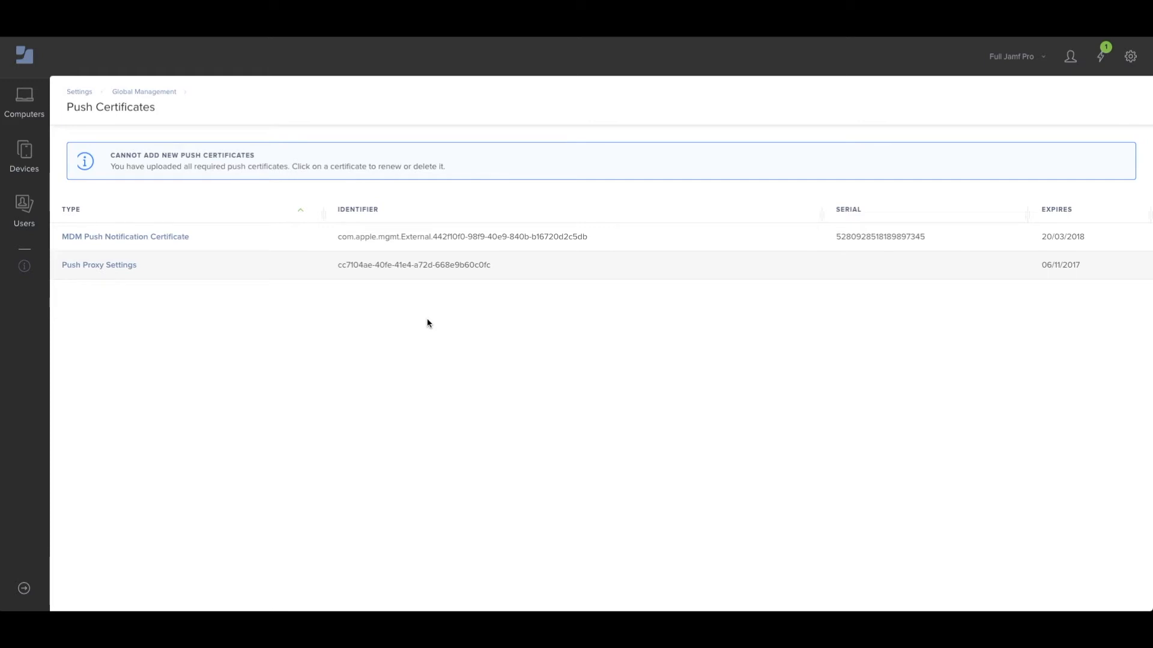
mouse_move(24, 97)
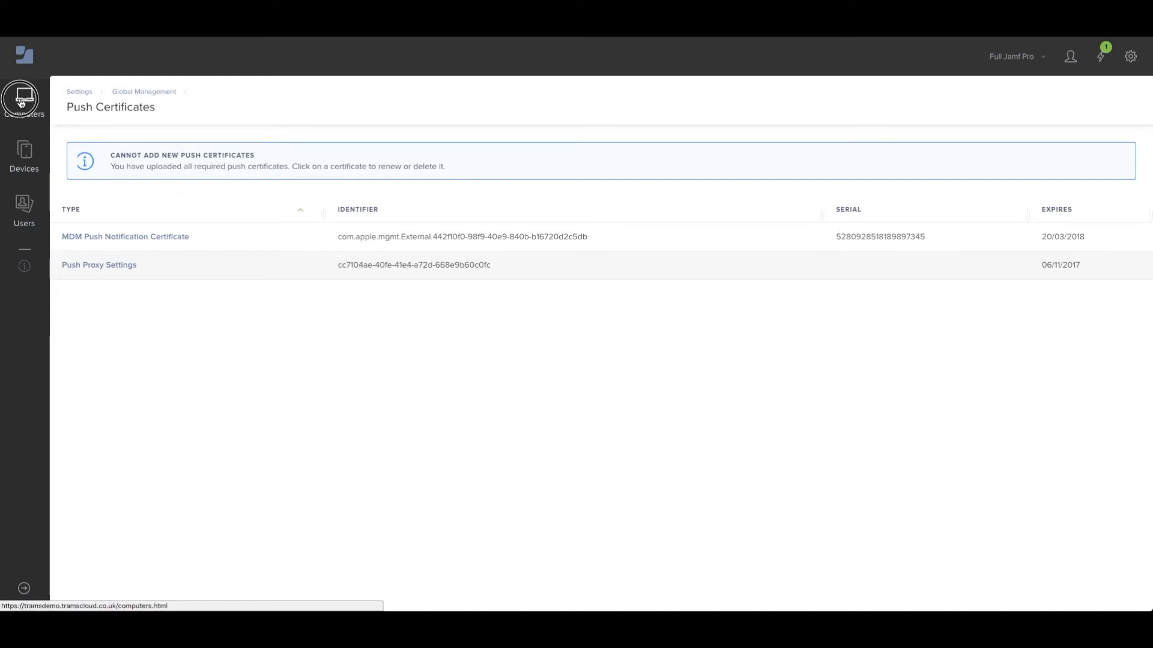
Show the computer Patch Management list with Microsoft Word 2016.
click(24, 99)
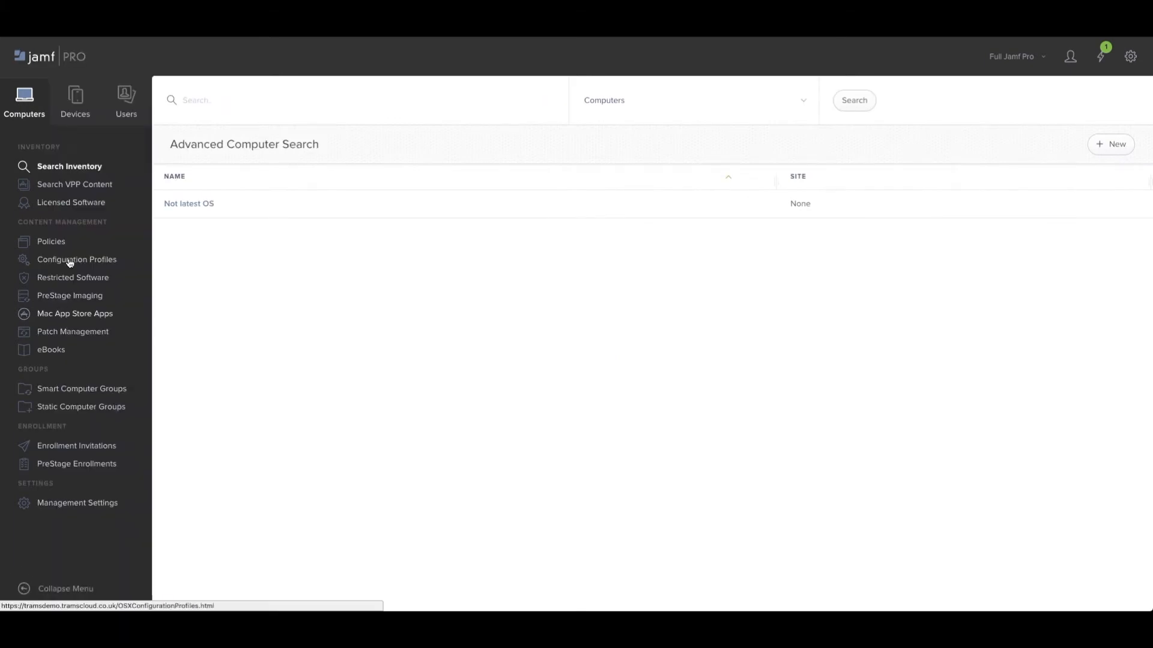
mouse_move(51, 241)
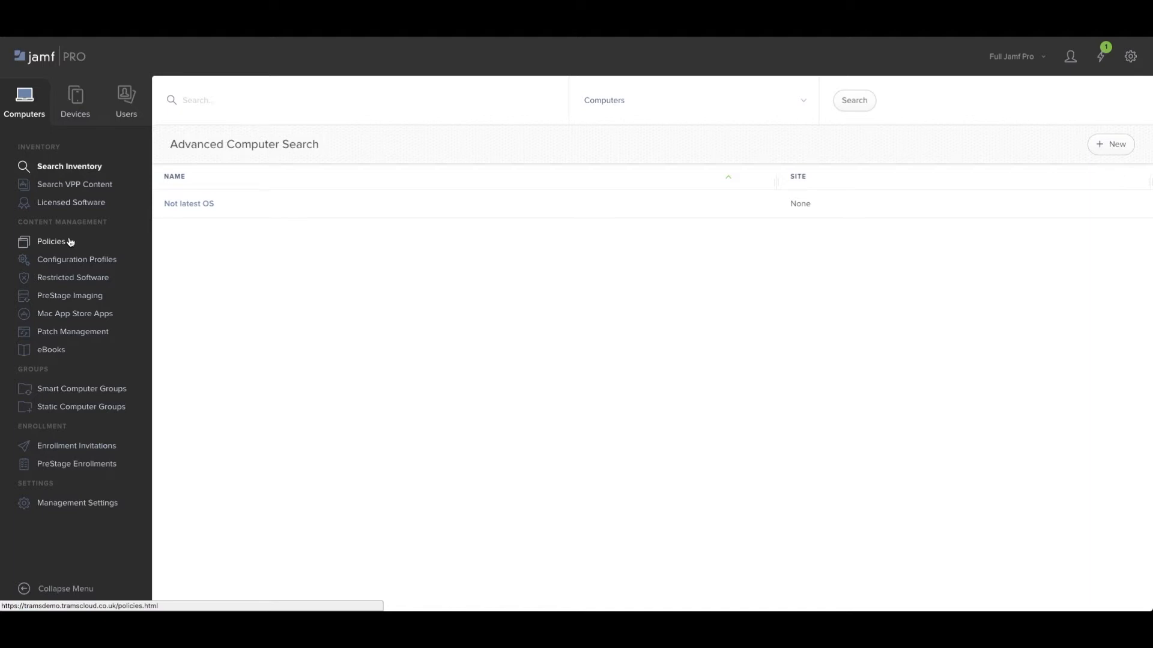
mouse_move(72, 331)
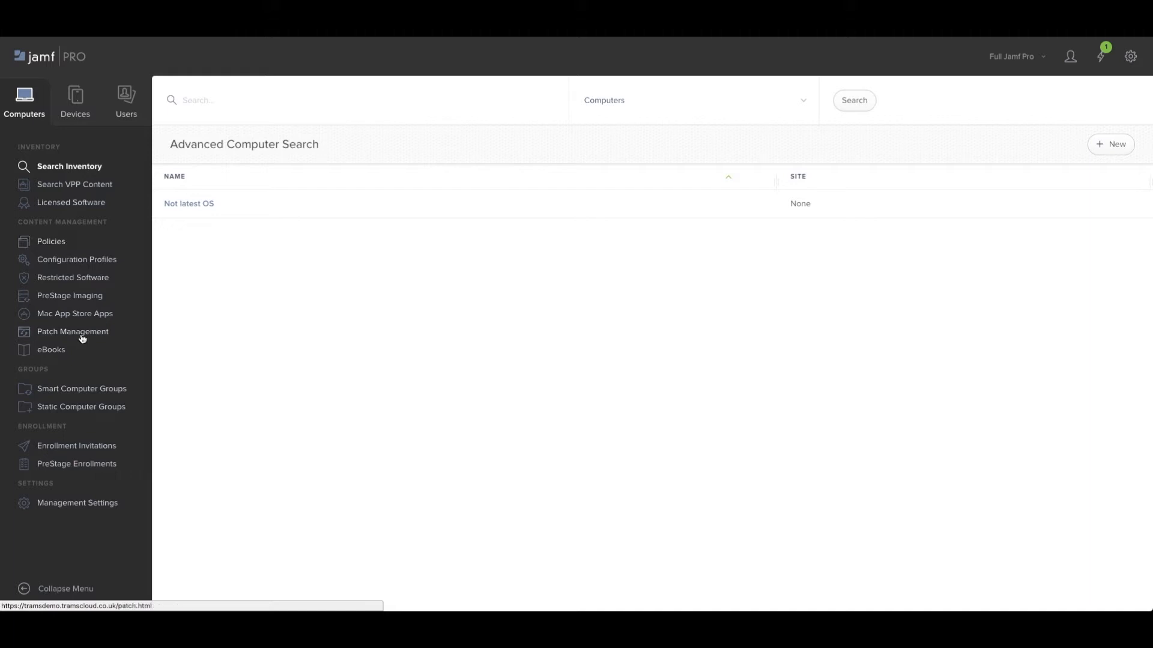
click(73, 331)
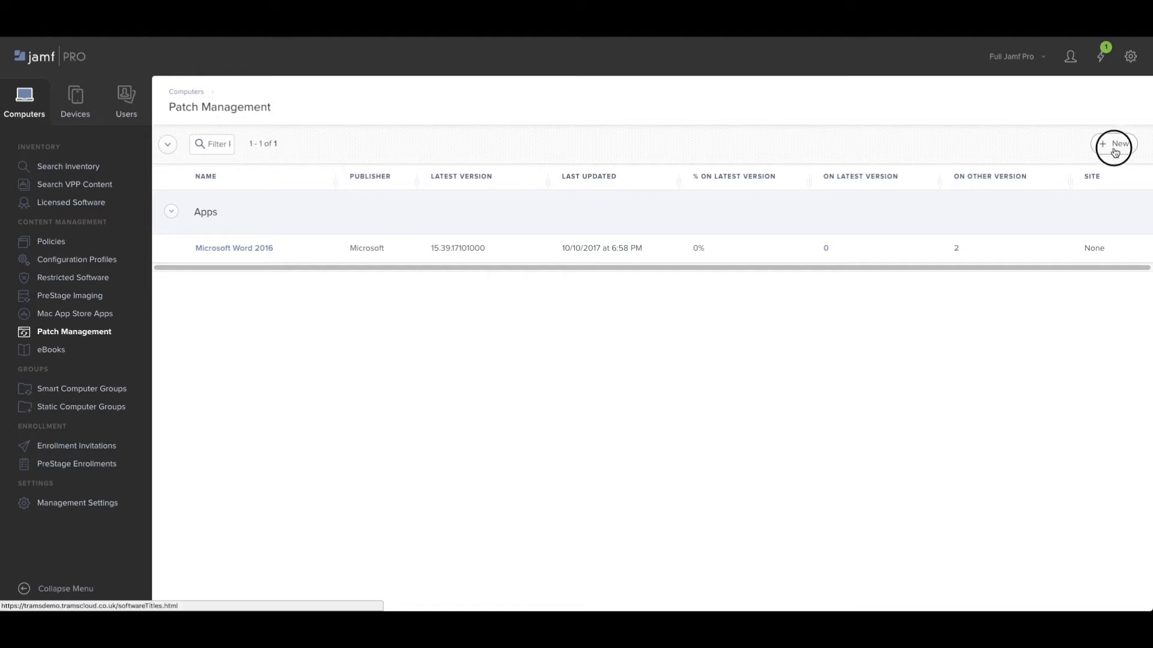
click(1114, 143)
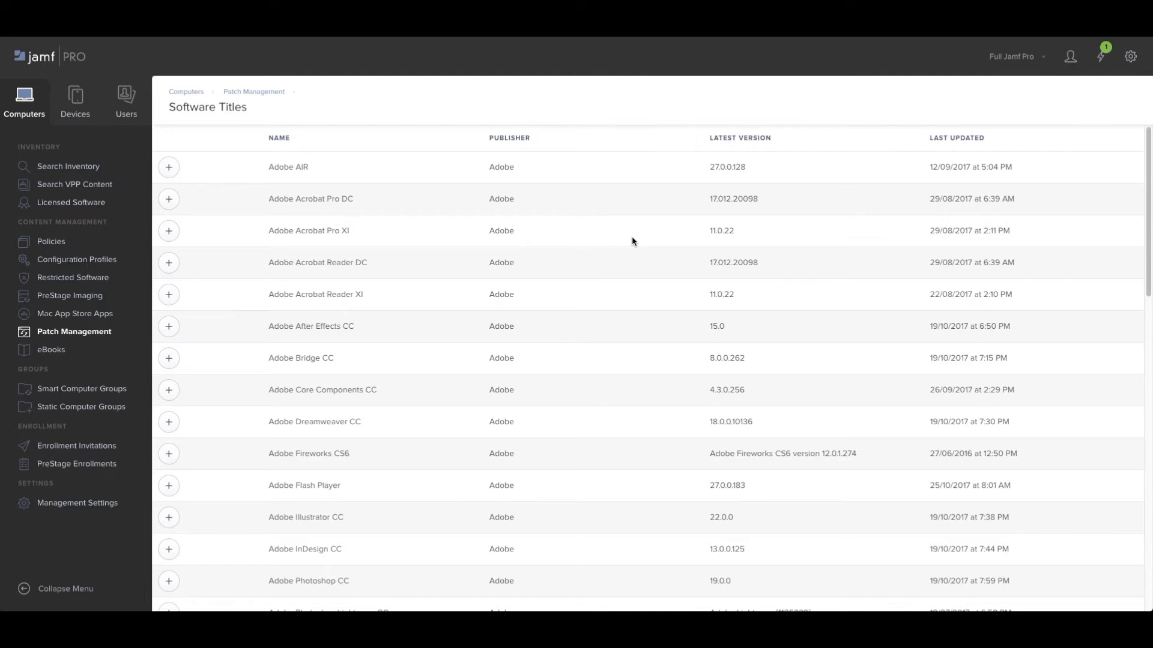
mouse_move(273, 84)
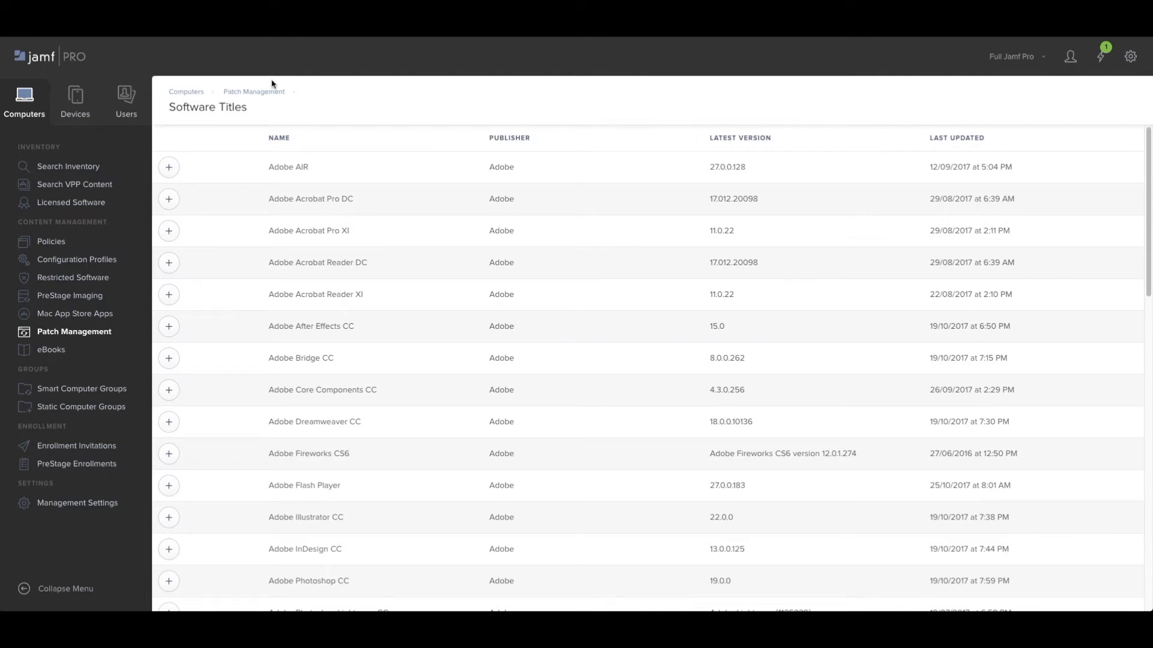
mouse_move(253, 92)
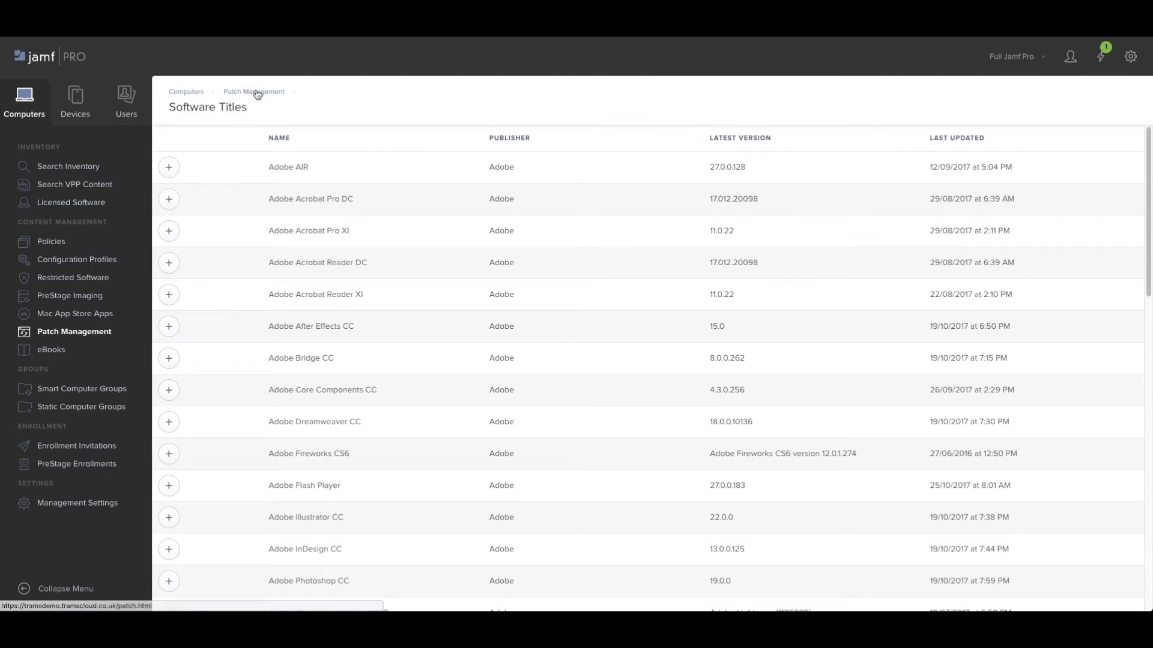
click(254, 91)
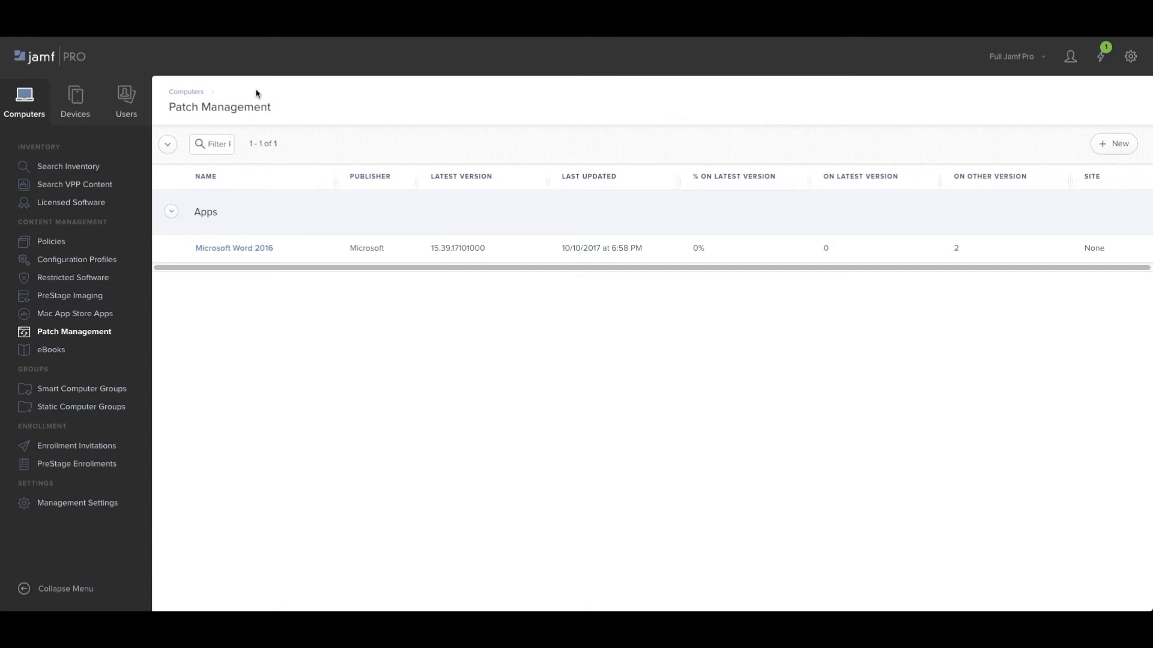
mouse_move(245, 214)
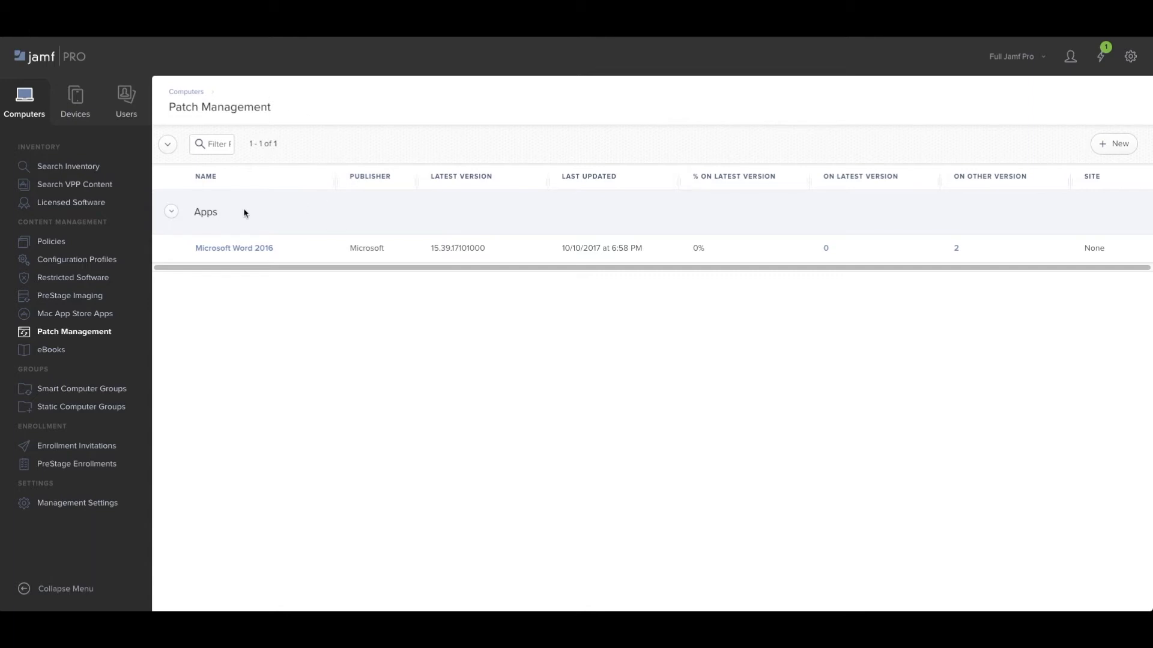
mouse_move(238, 293)
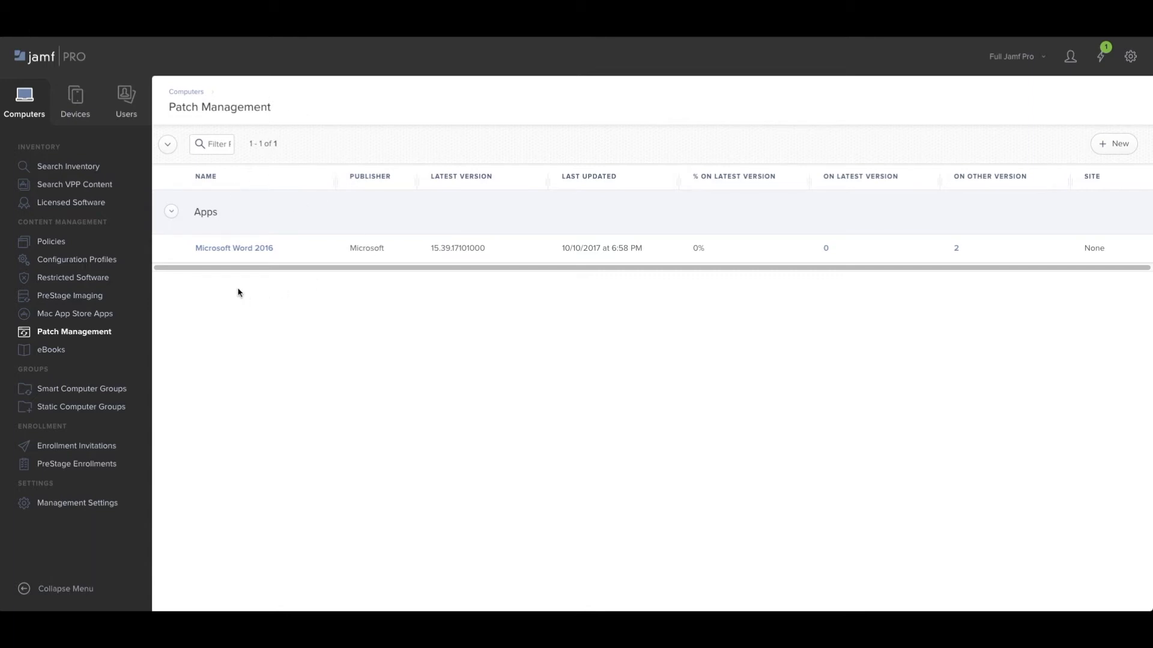
Make the Microsoft Word 2016 patch definition editable for package assignment.
click(234, 247)
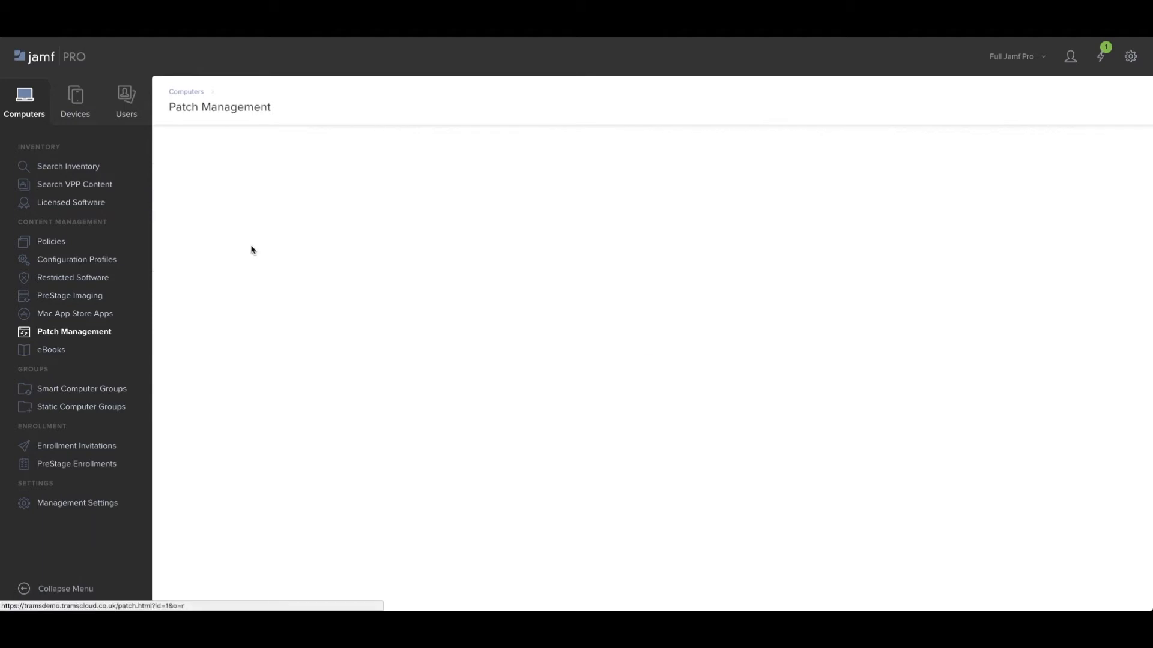
click(74, 332)
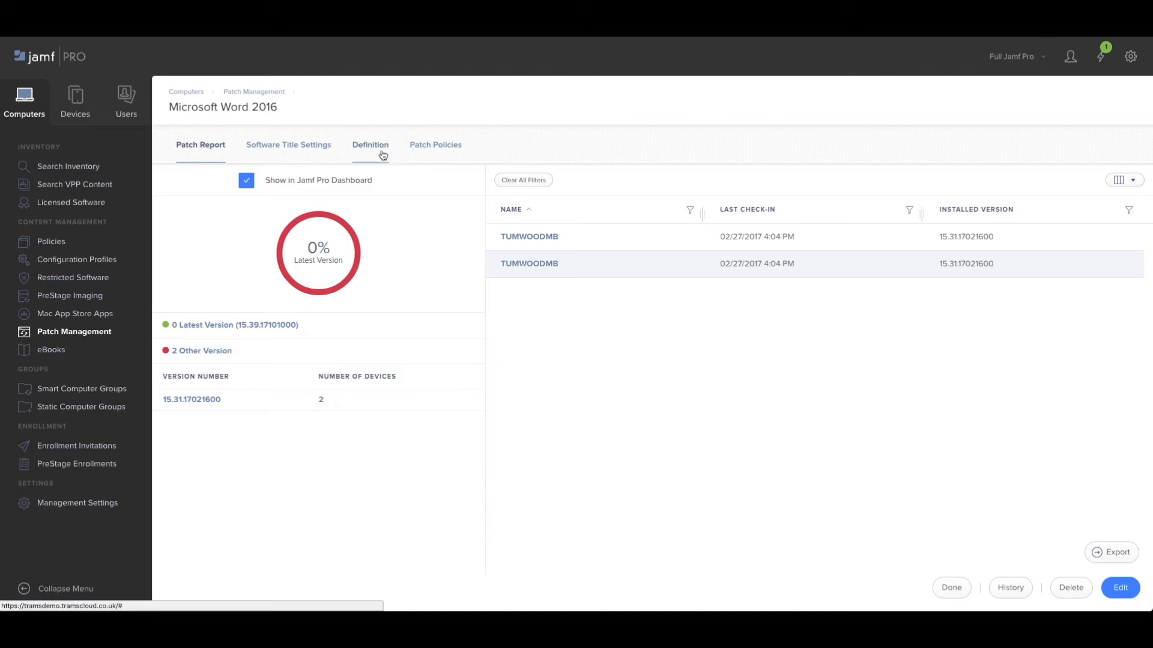
click(370, 144)
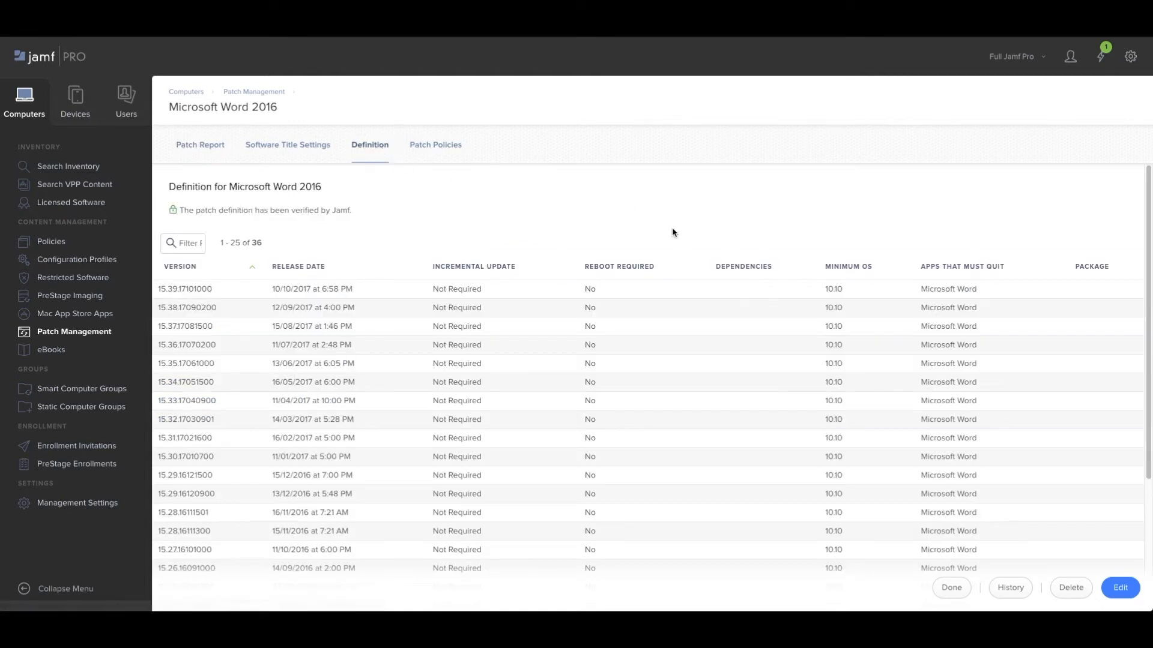
mouse_move(1085, 570)
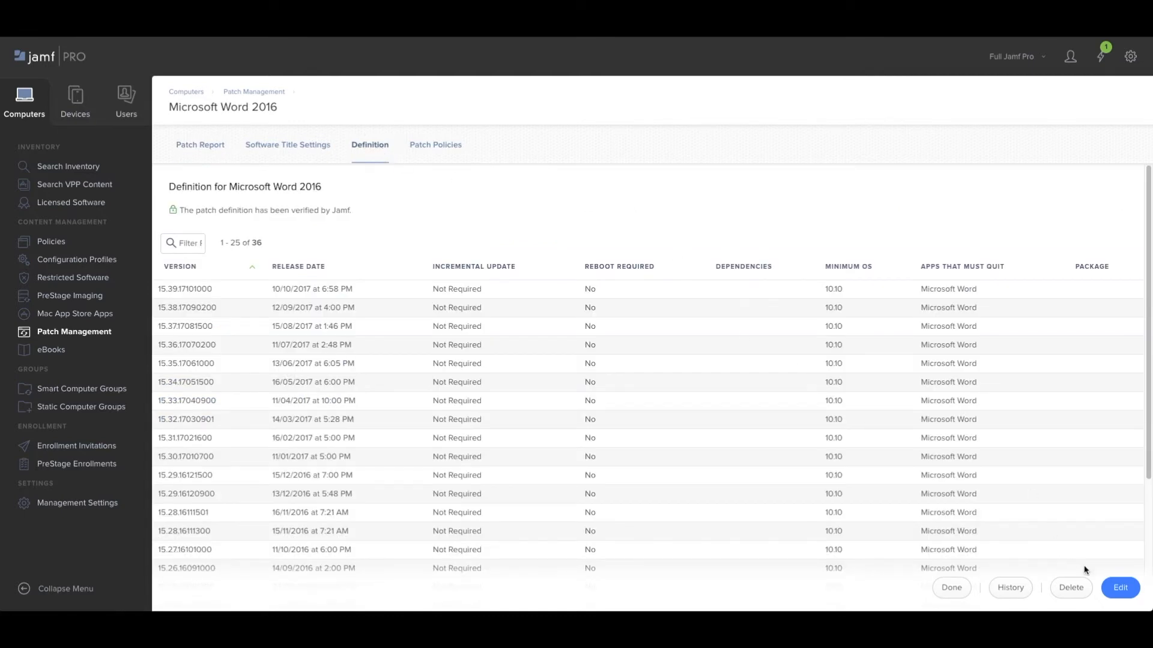
click(1119, 587)
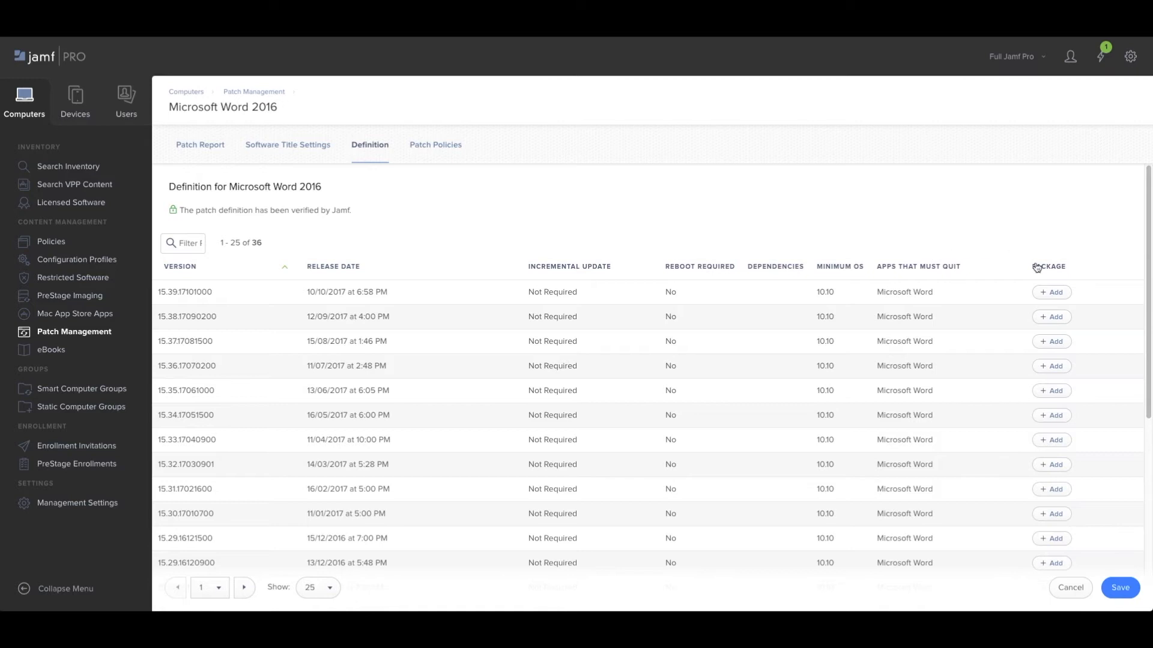
Assign matching Word 2016 .pkg installers to versions 15.39.17101000 and 15.38.17090200.
click(1051, 292)
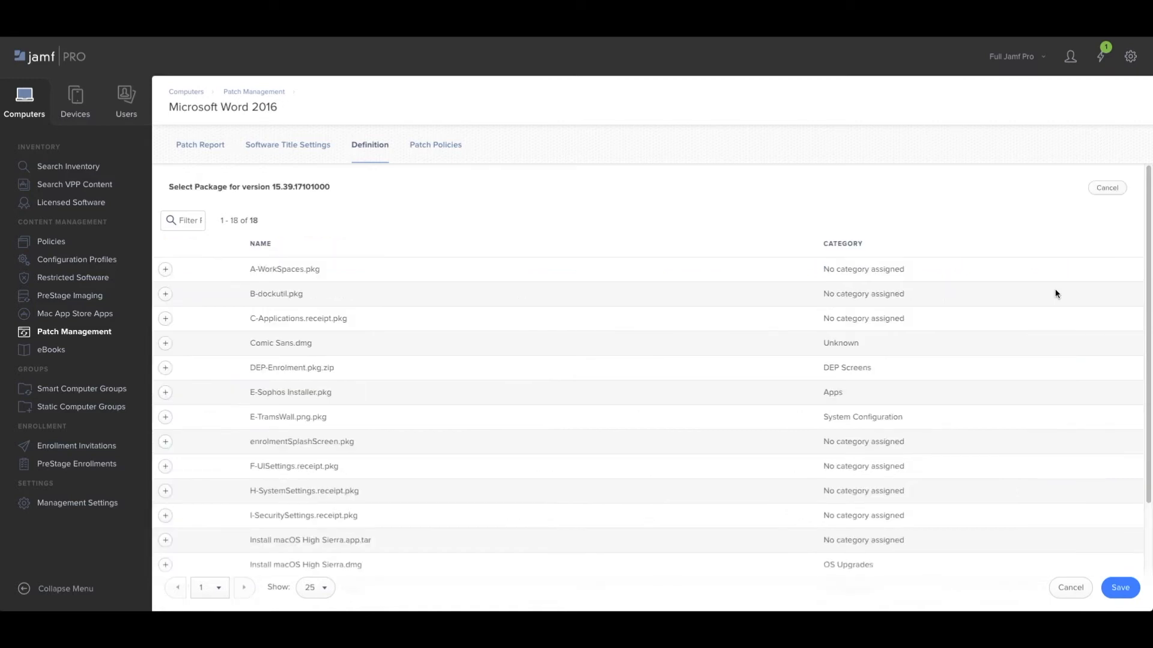
scroll(down, 3)
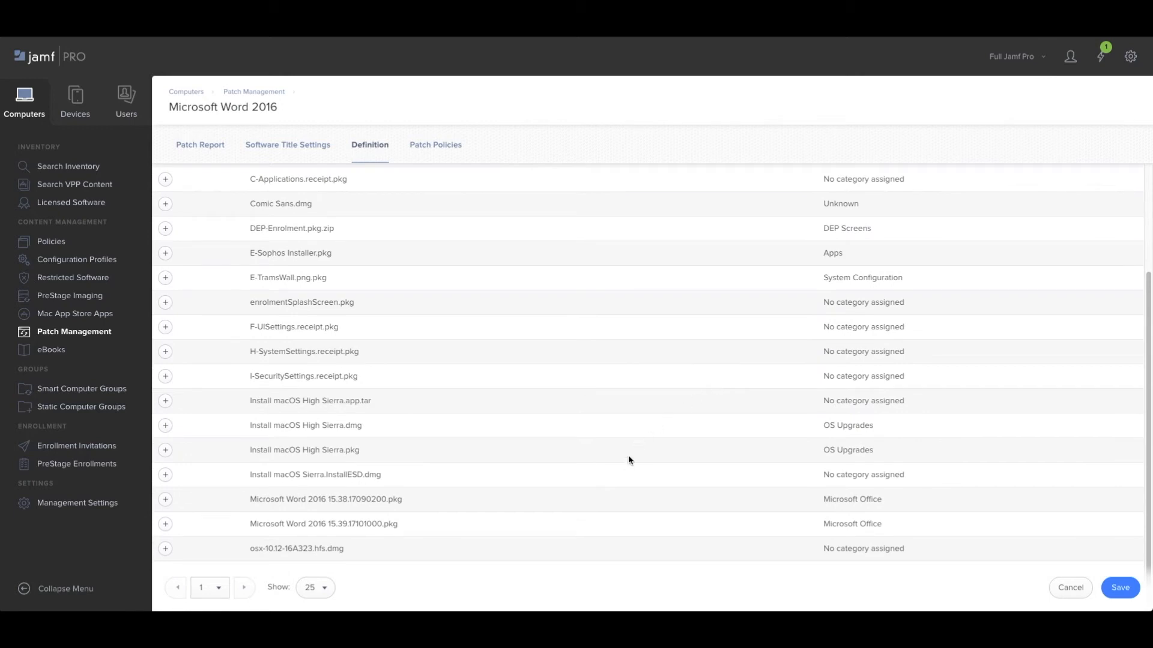
mouse_move(307, 485)
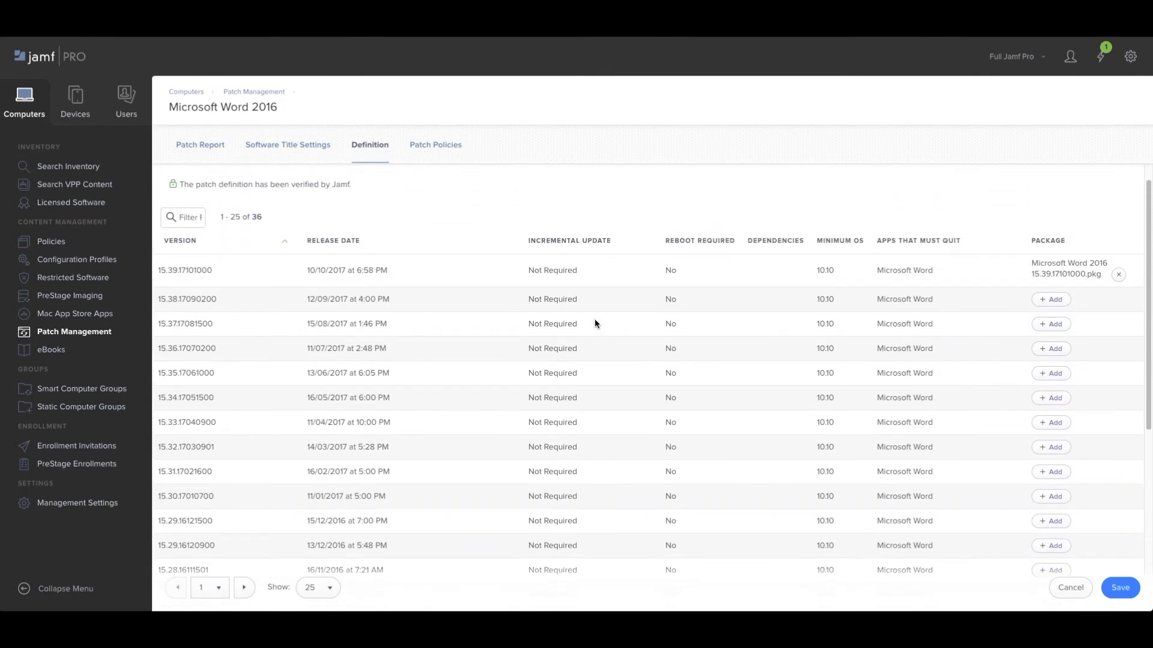
mouse_move(1037, 262)
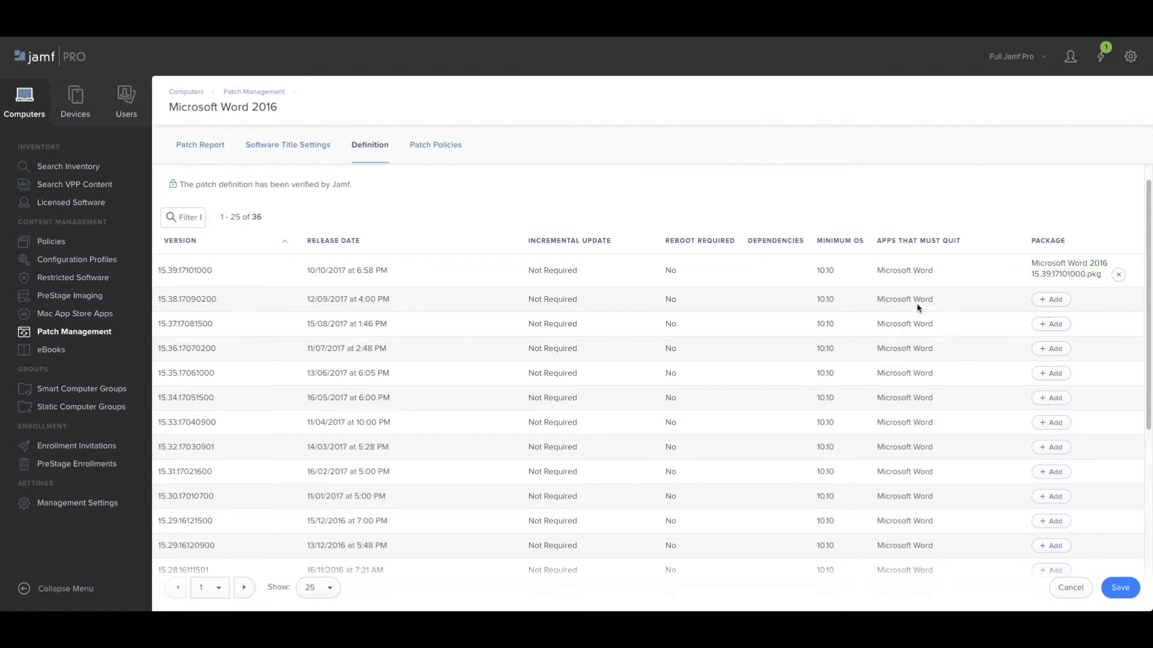
click(1055, 299)
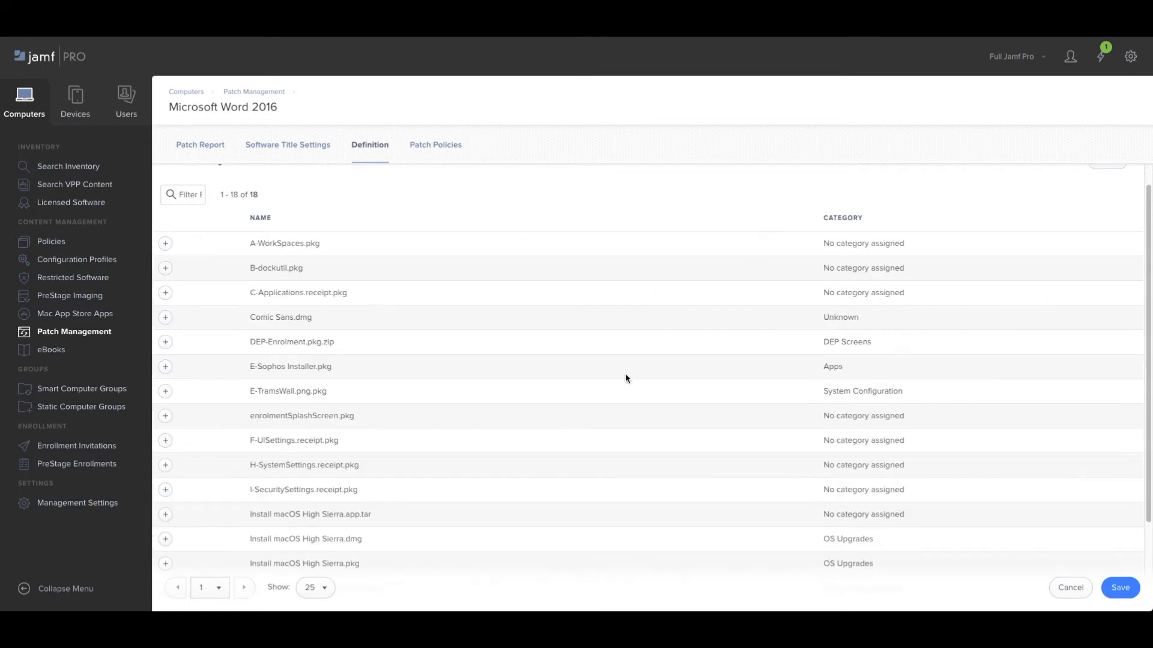
scroll(down, 3)
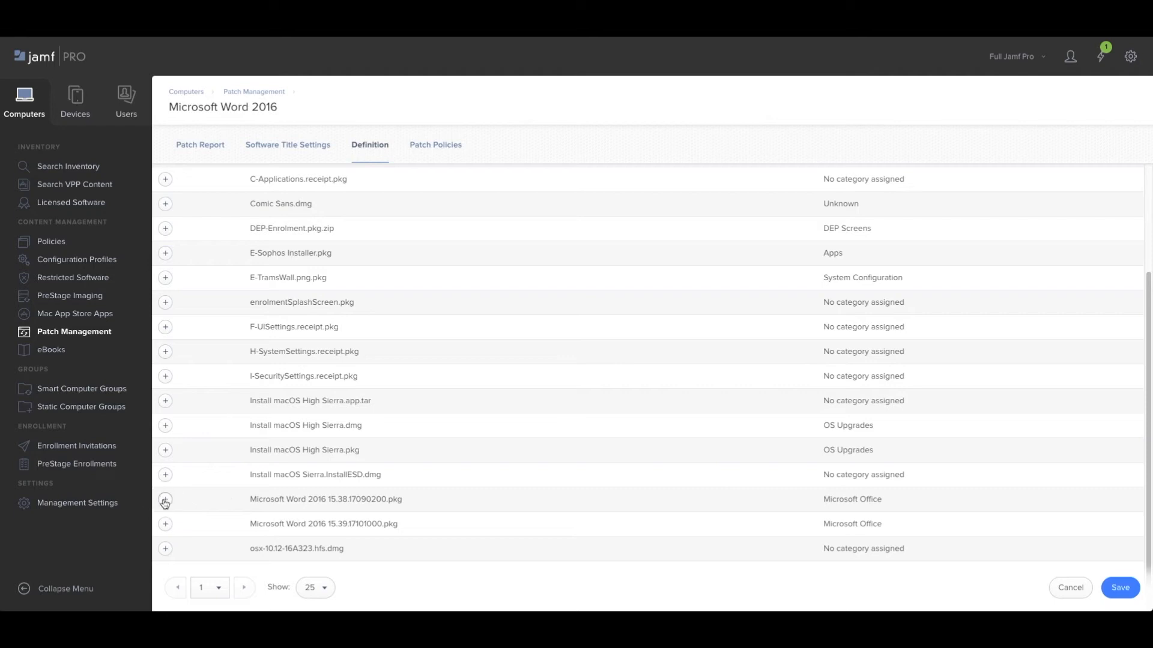
click(165, 503)
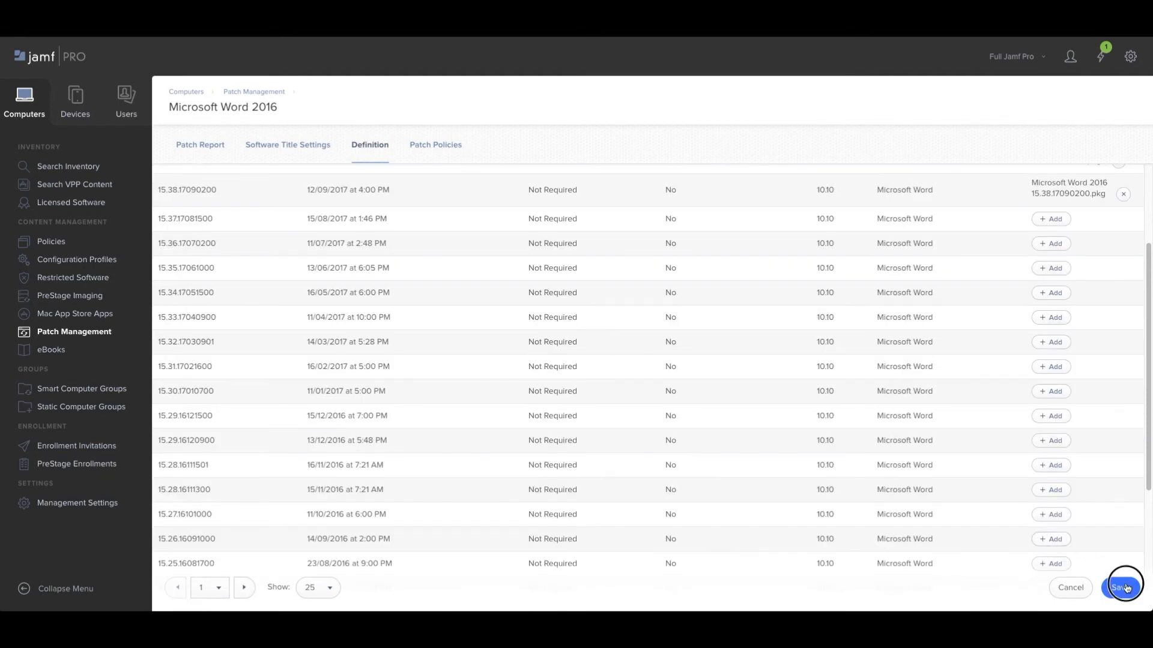
Save the package assignments and start a new Word 2016 patch policy.
click(1124, 587)
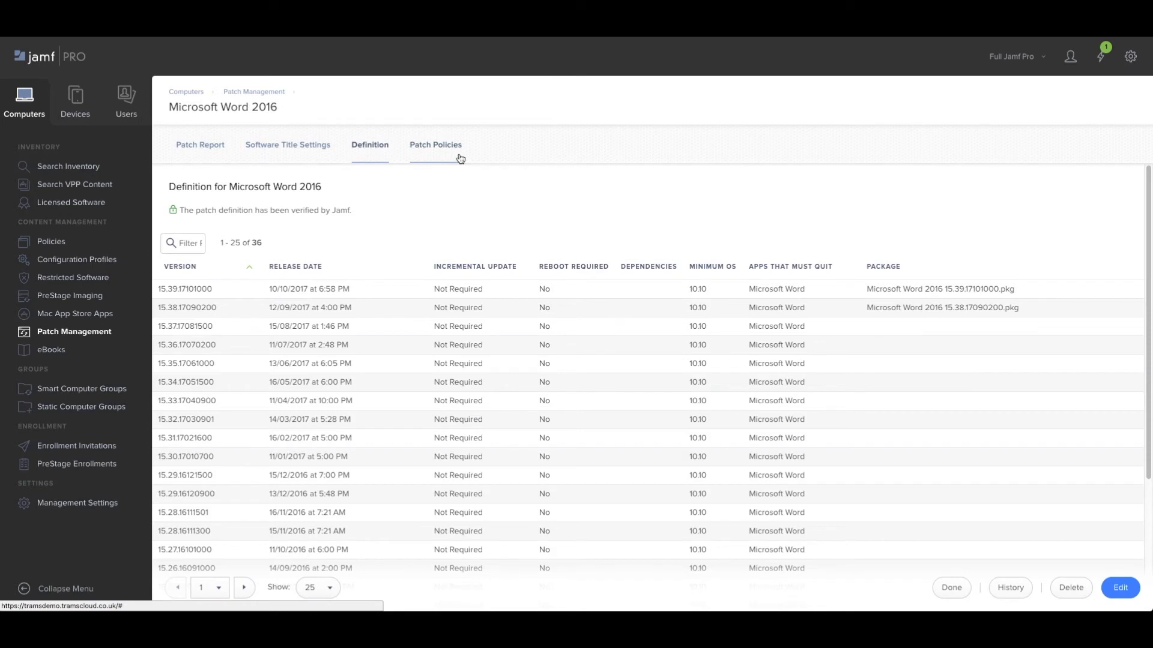
click(434, 144)
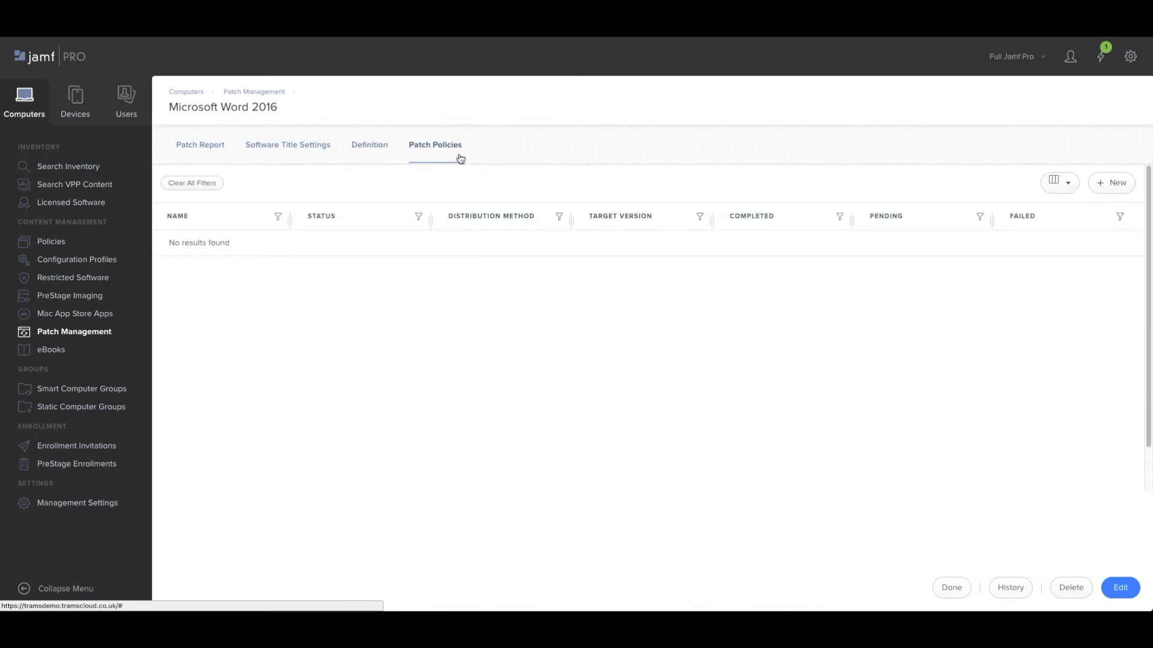
mouse_move(1020, 195)
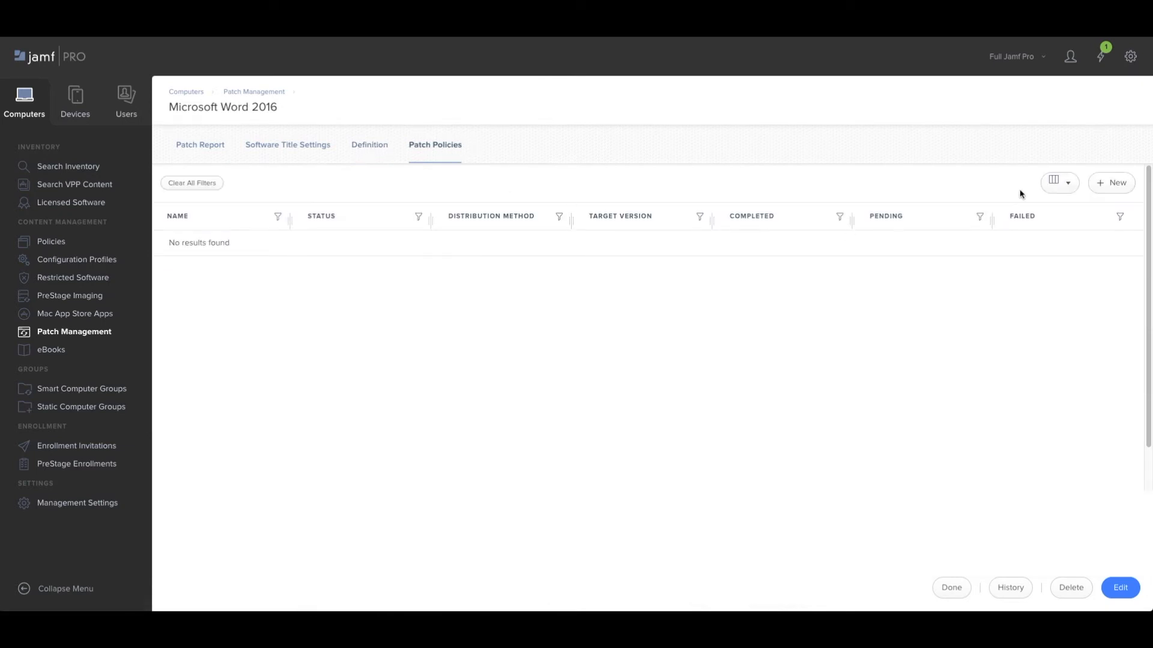
click(1112, 182)
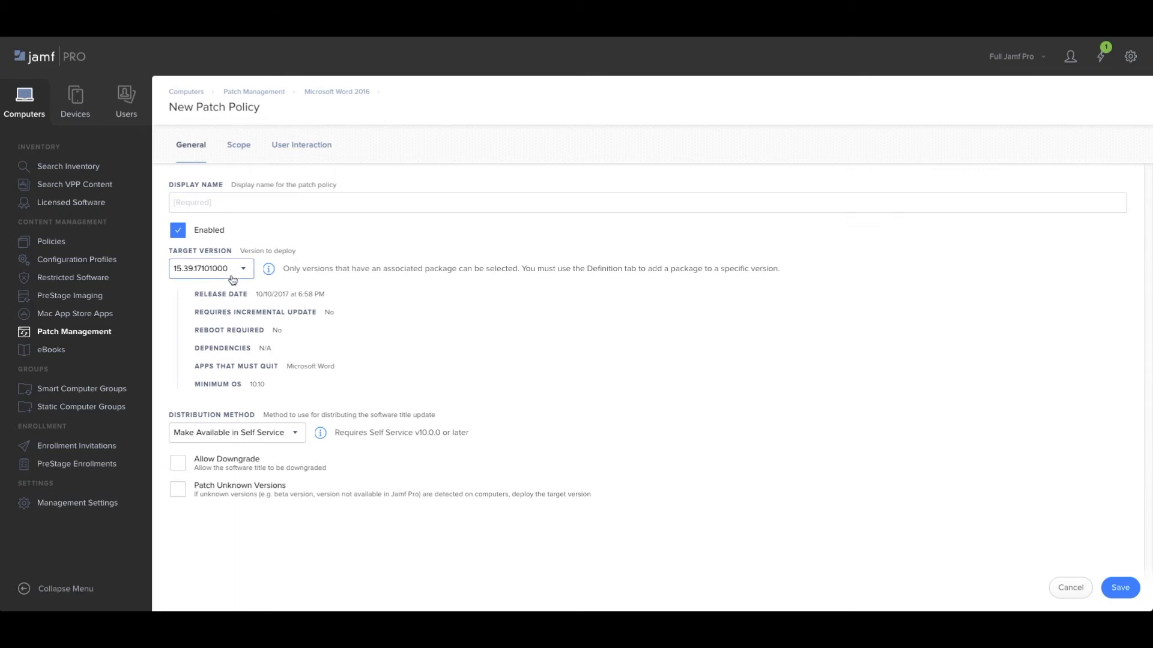
mouse_move(253, 397)
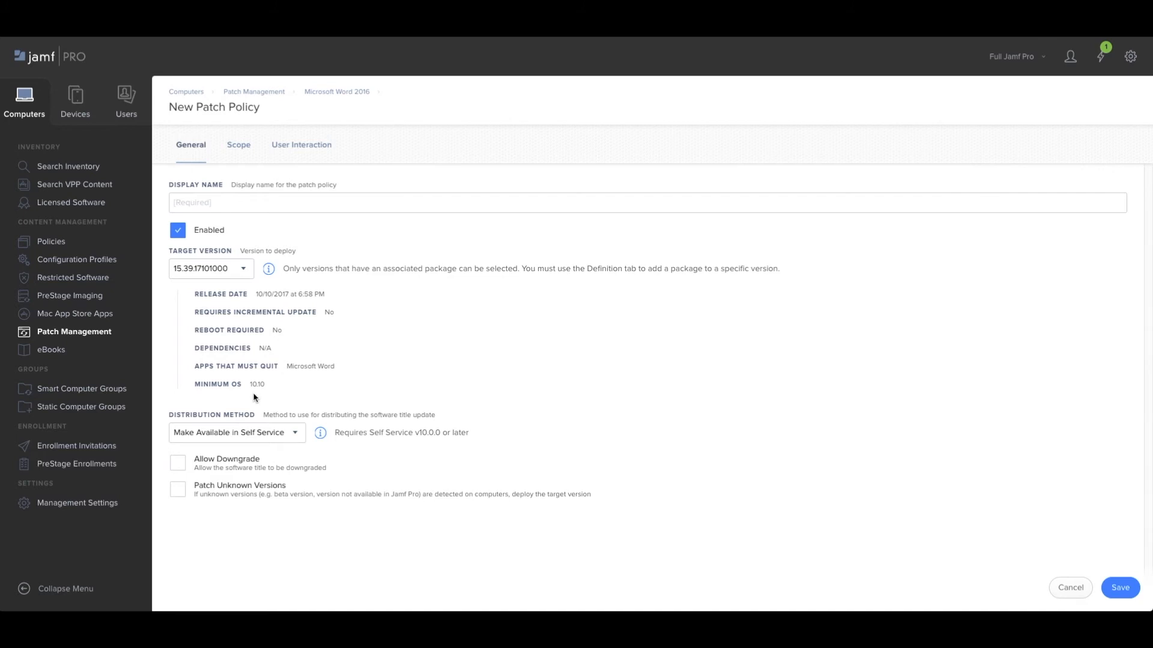
mouse_move(286, 432)
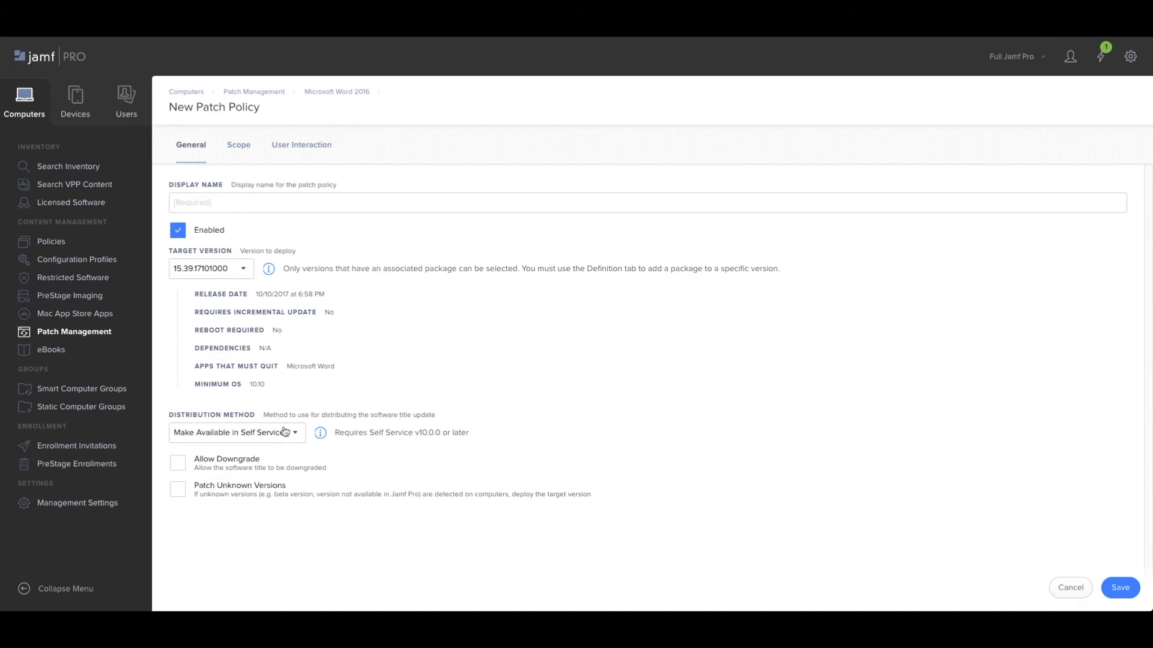
Keep distribution as Make Available in Self Service and show the policy's scope.
click(235, 432)
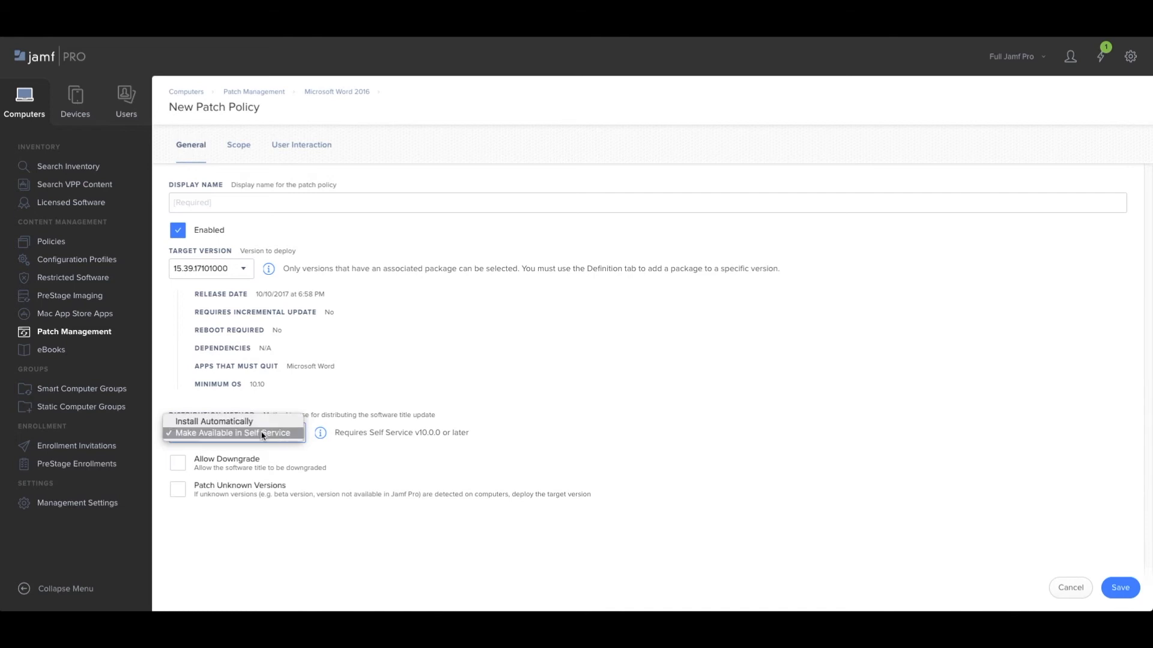
click(233, 433)
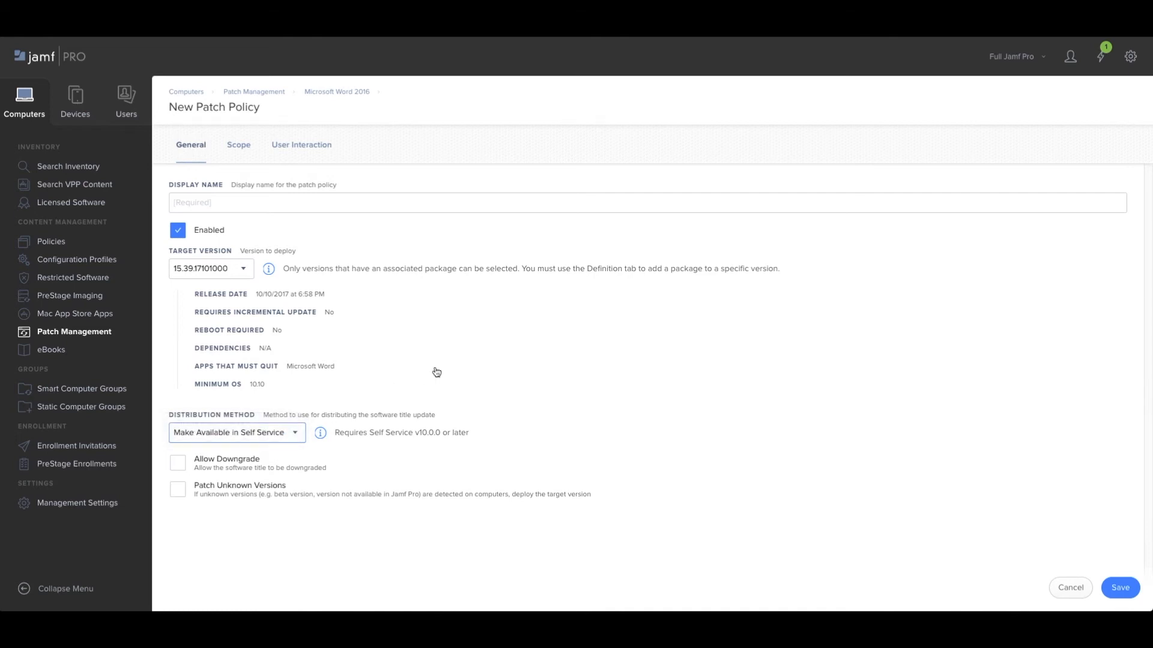
click(238, 145)
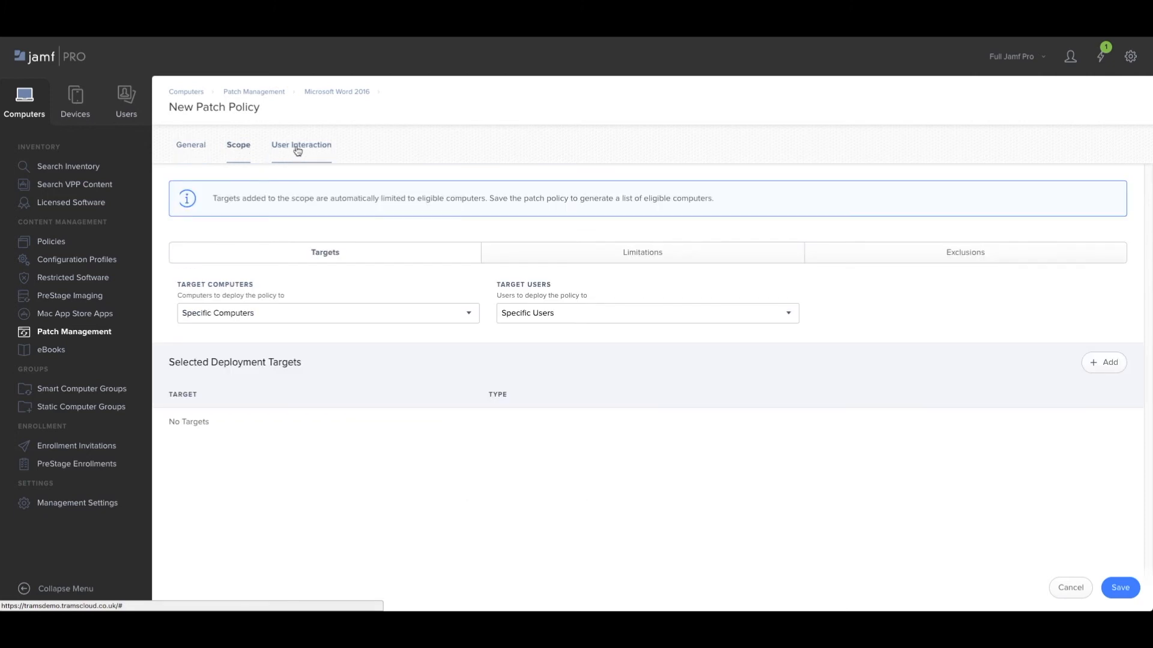
Save the patch policy despite the Scope Not Configured warning, leaving one error flagged.
click(300, 146)
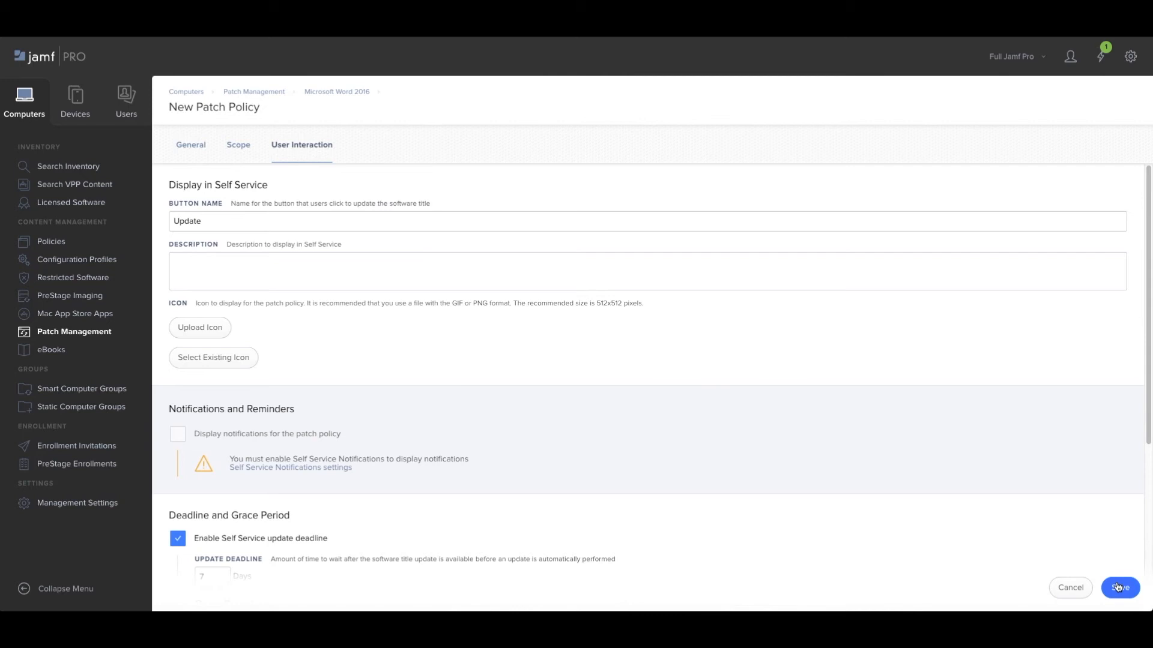
click(1118, 587)
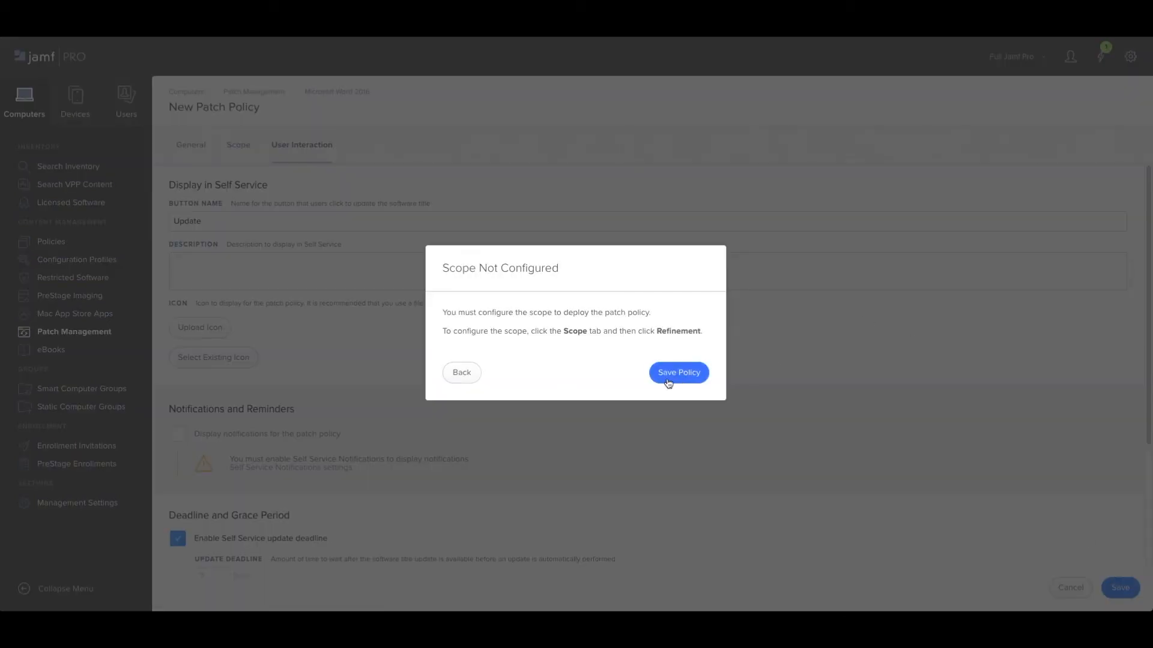
click(678, 372)
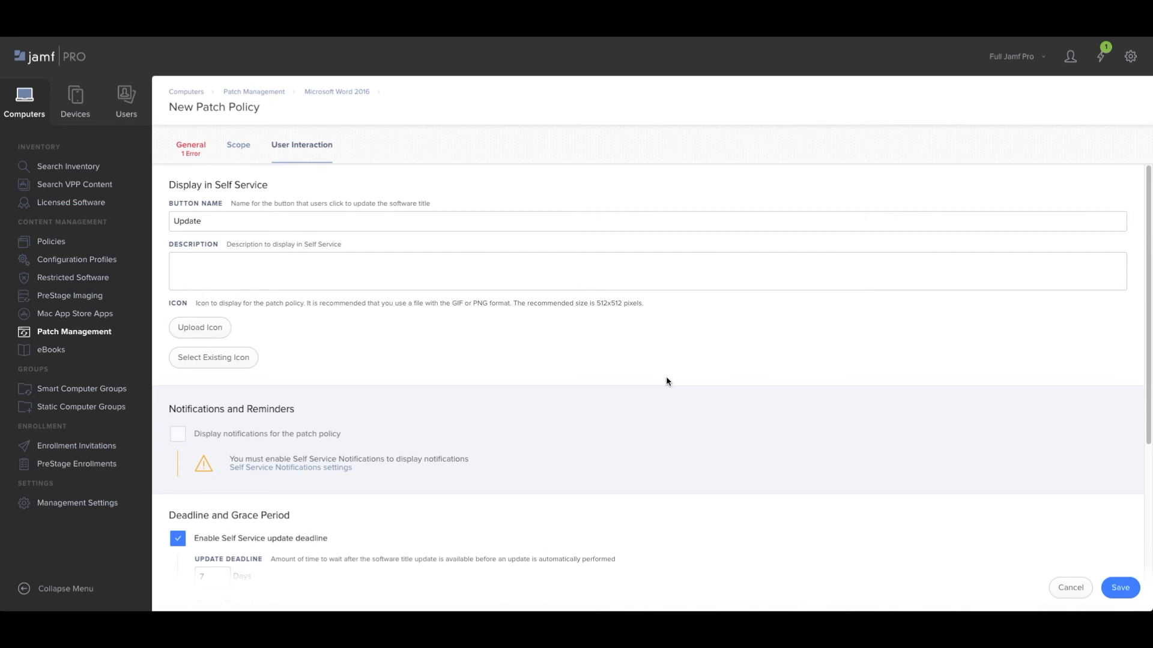
mouse_move(653, 367)
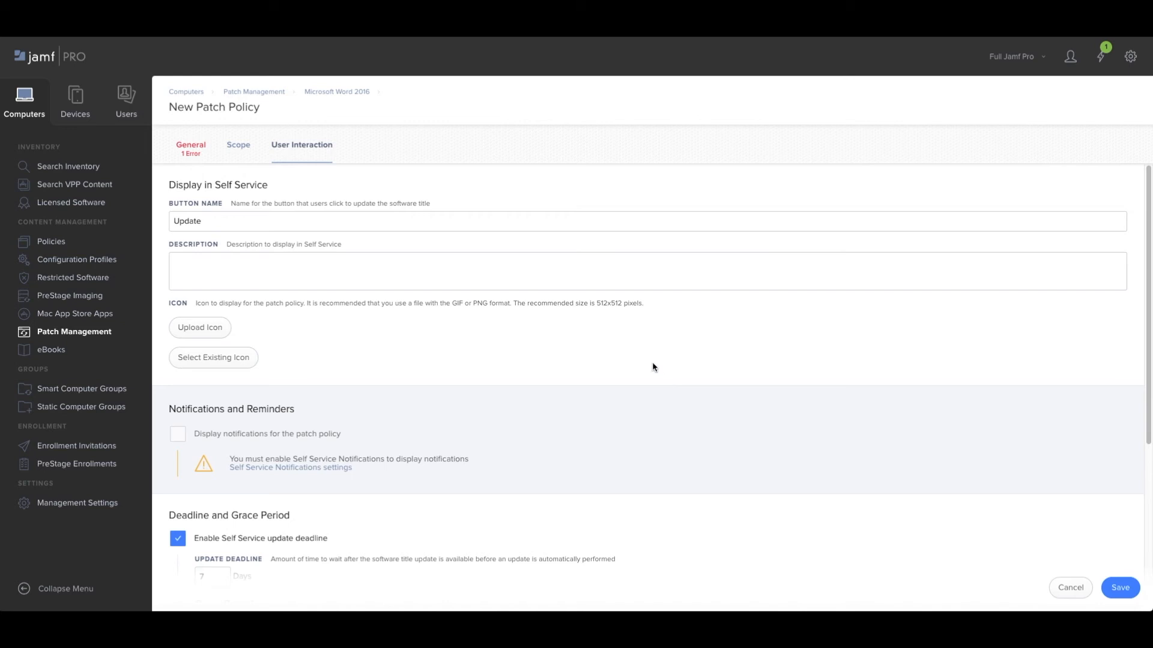
mouse_move(1131, 56)
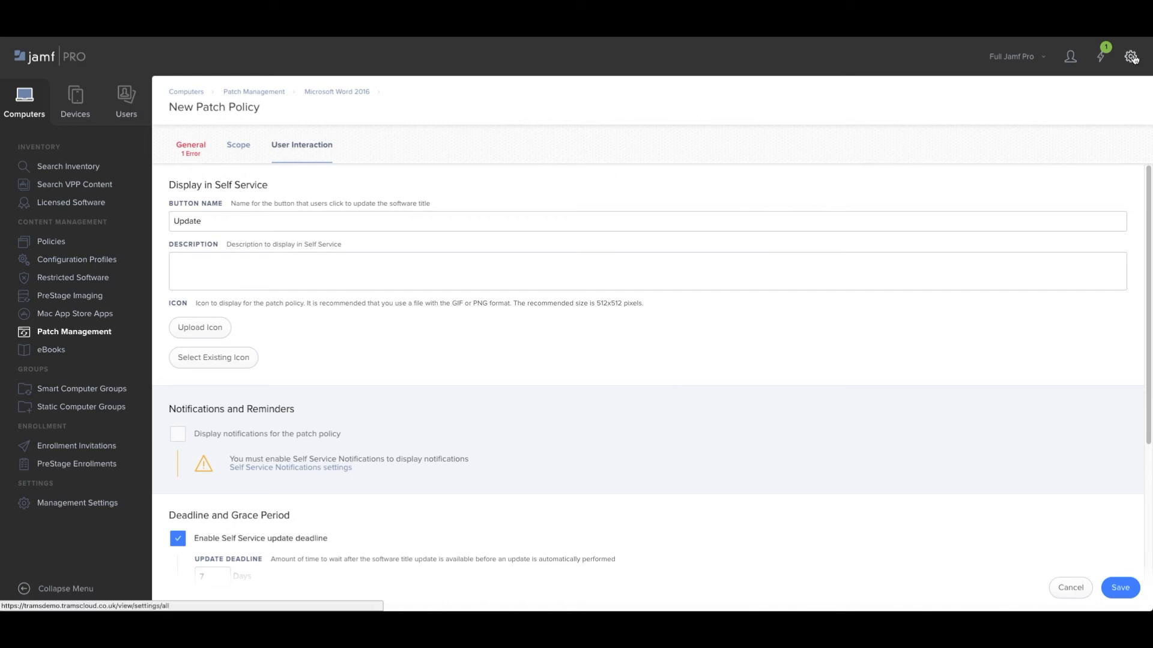
Browse All Settings and select the Computer Management category.
click(1132, 57)
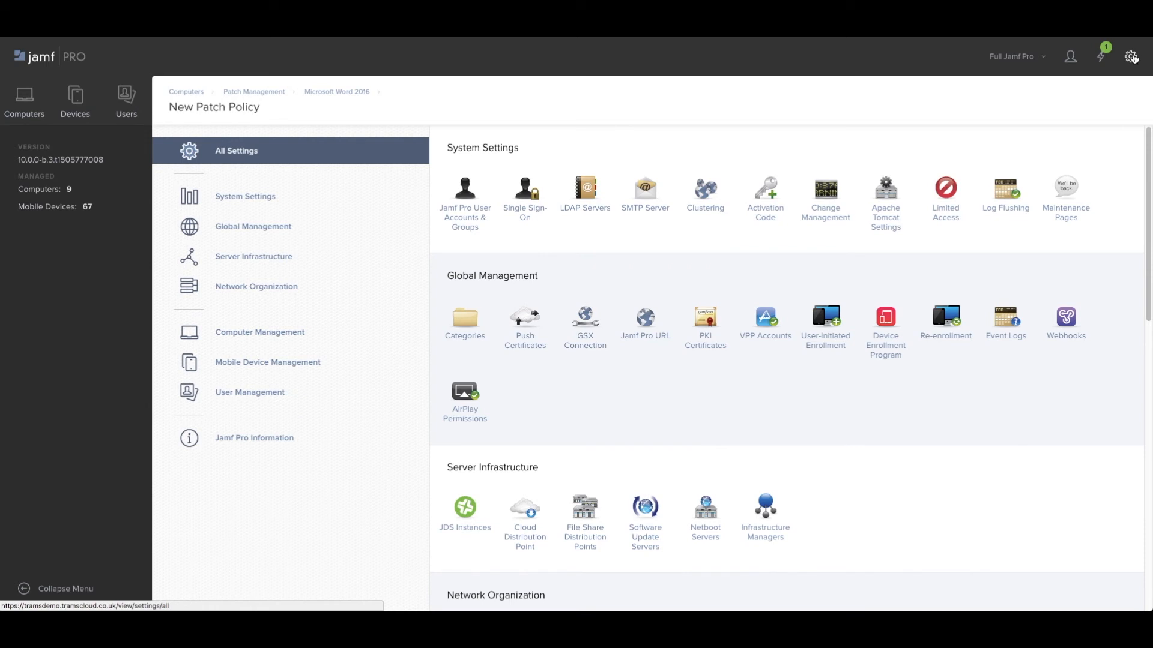
scroll(down, 3)
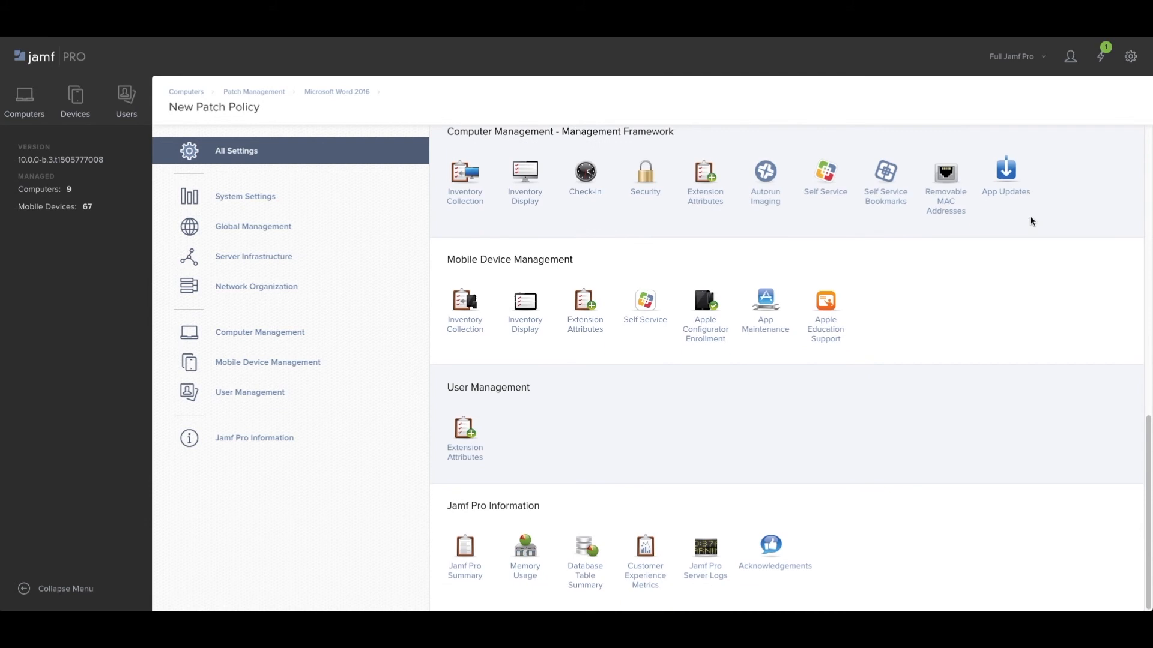
scroll(up, 3)
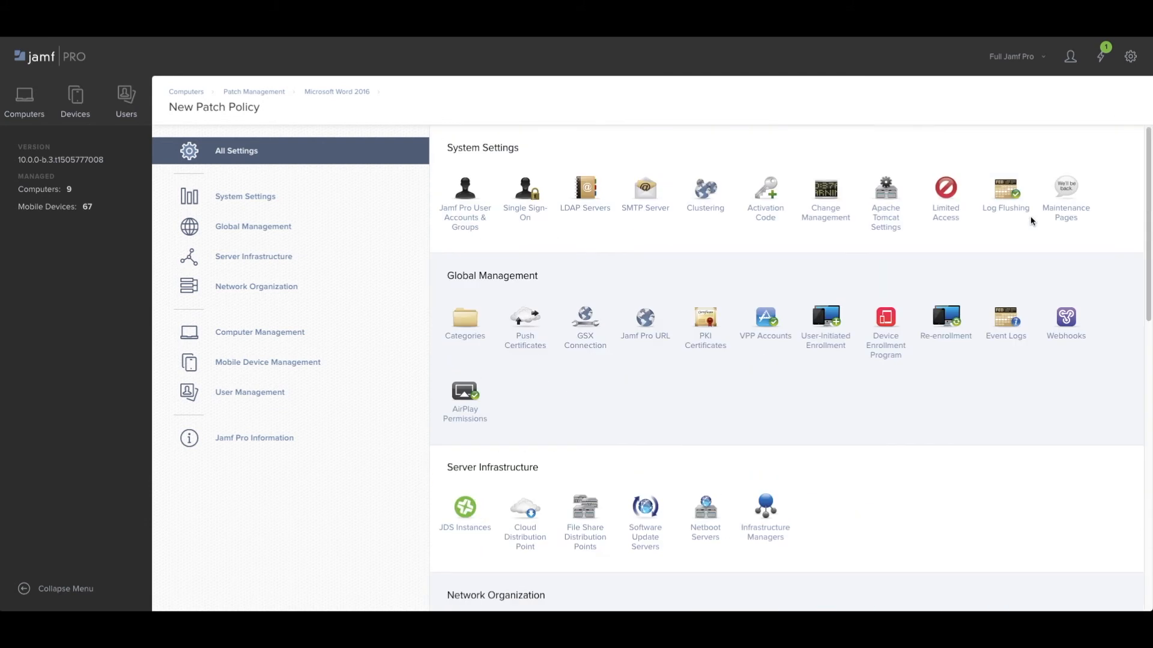
mouse_move(1131, 57)
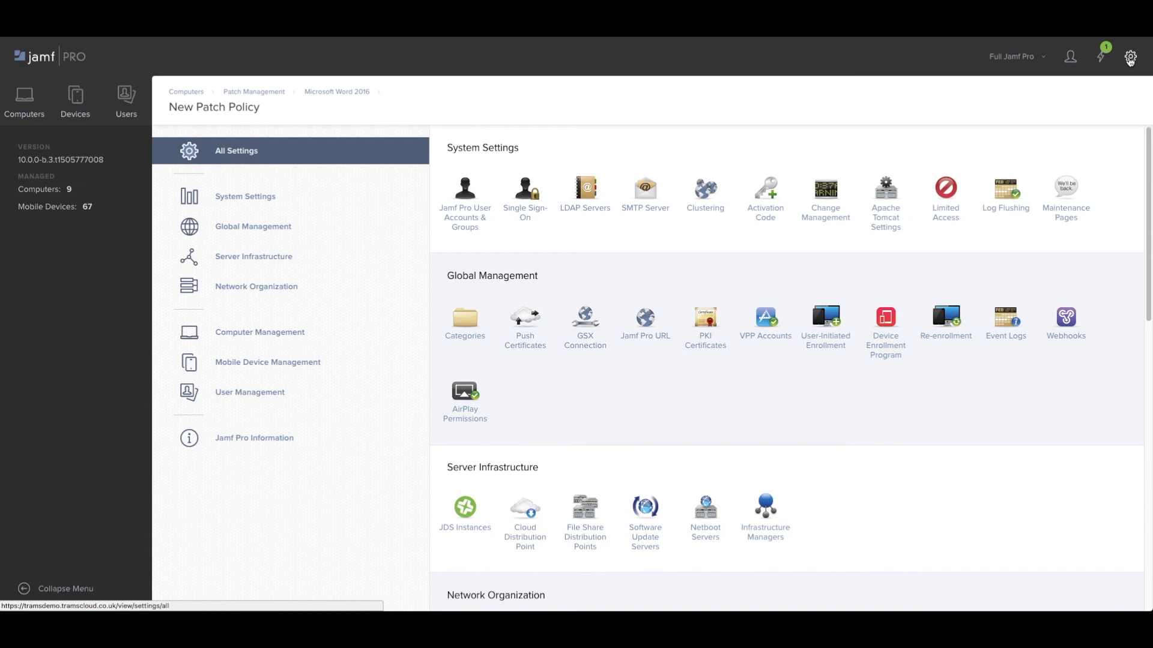
mouse_move(548, 130)
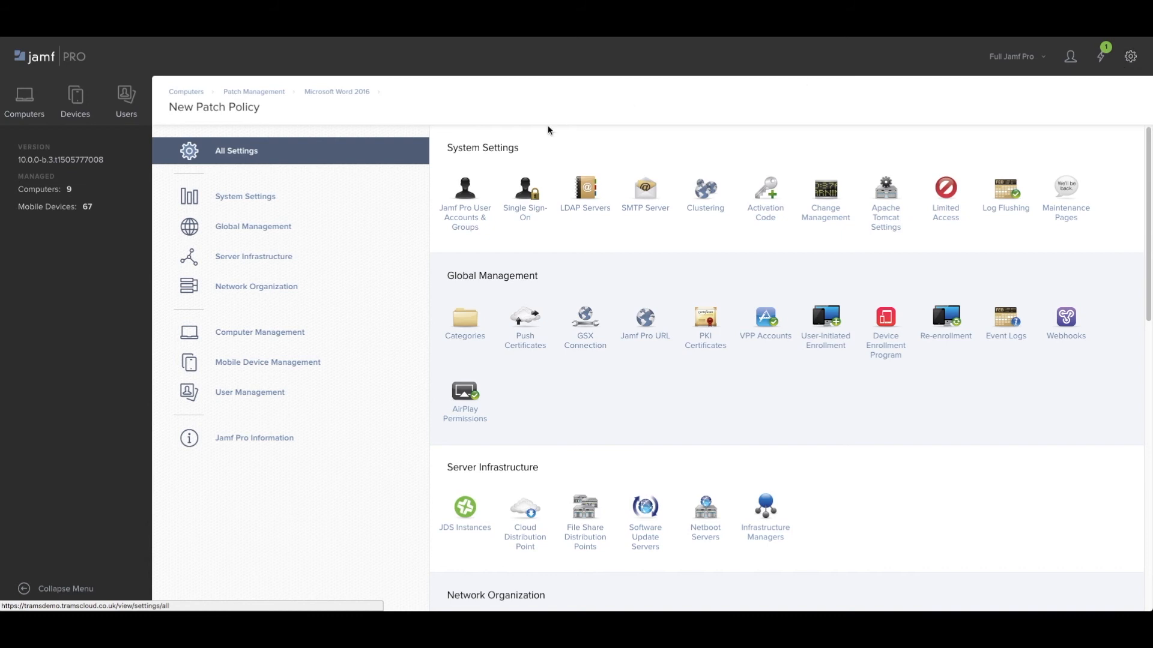
mouse_move(312, 336)
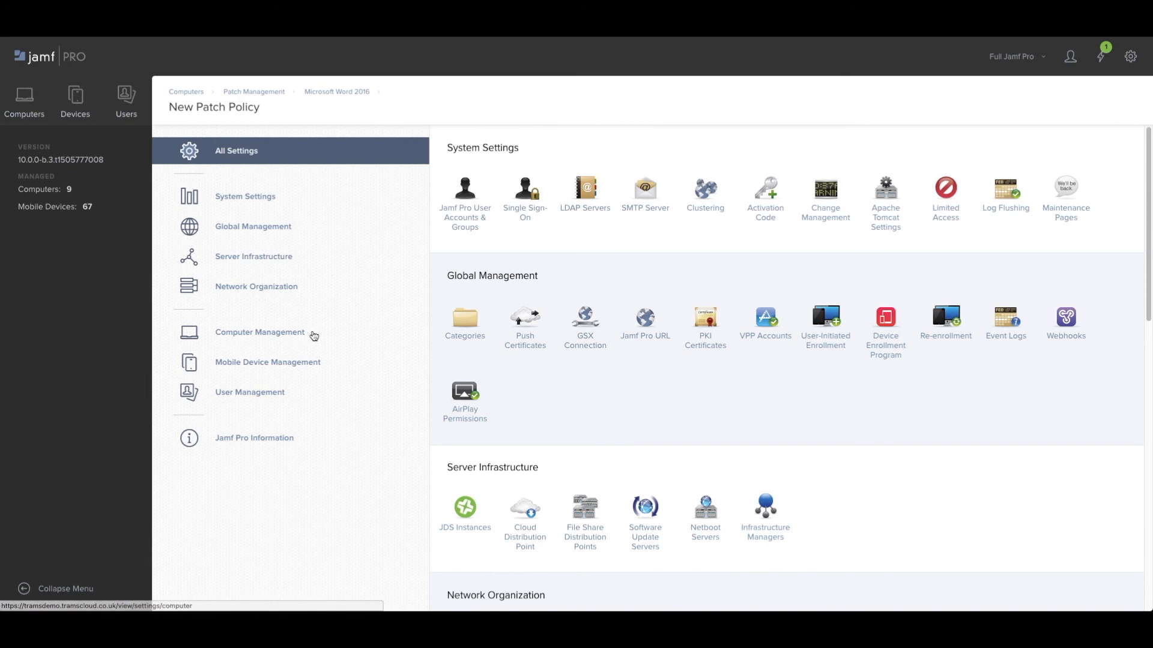
click(259, 331)
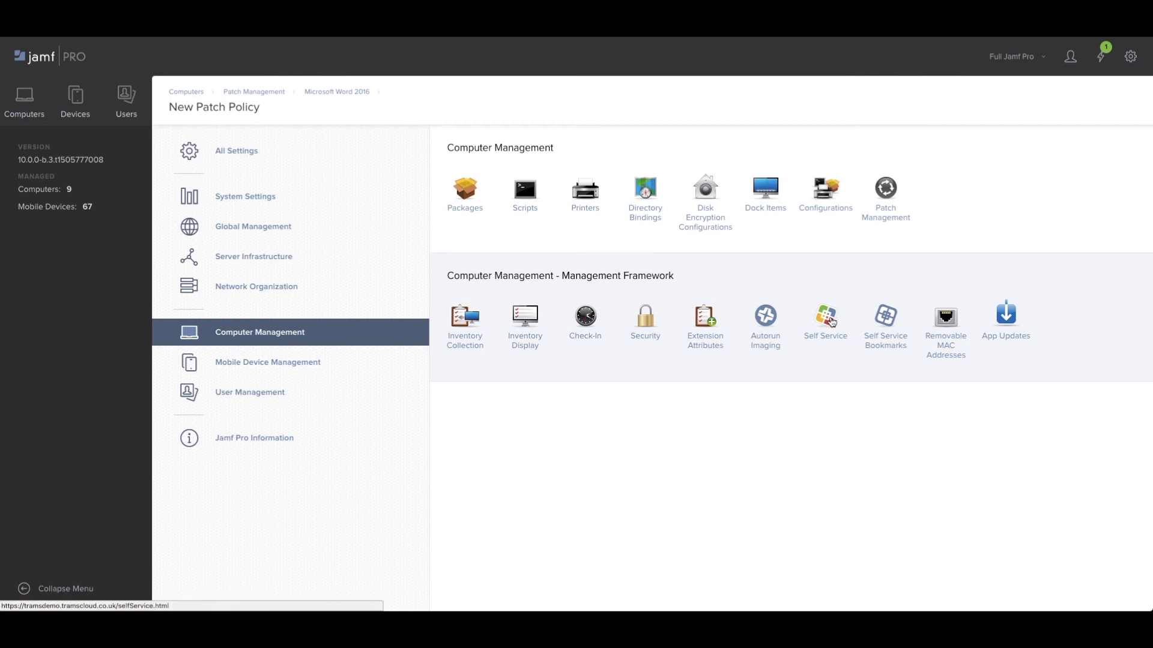
Show the Self Service Branding settings with the Trams Demo preview.
click(825, 314)
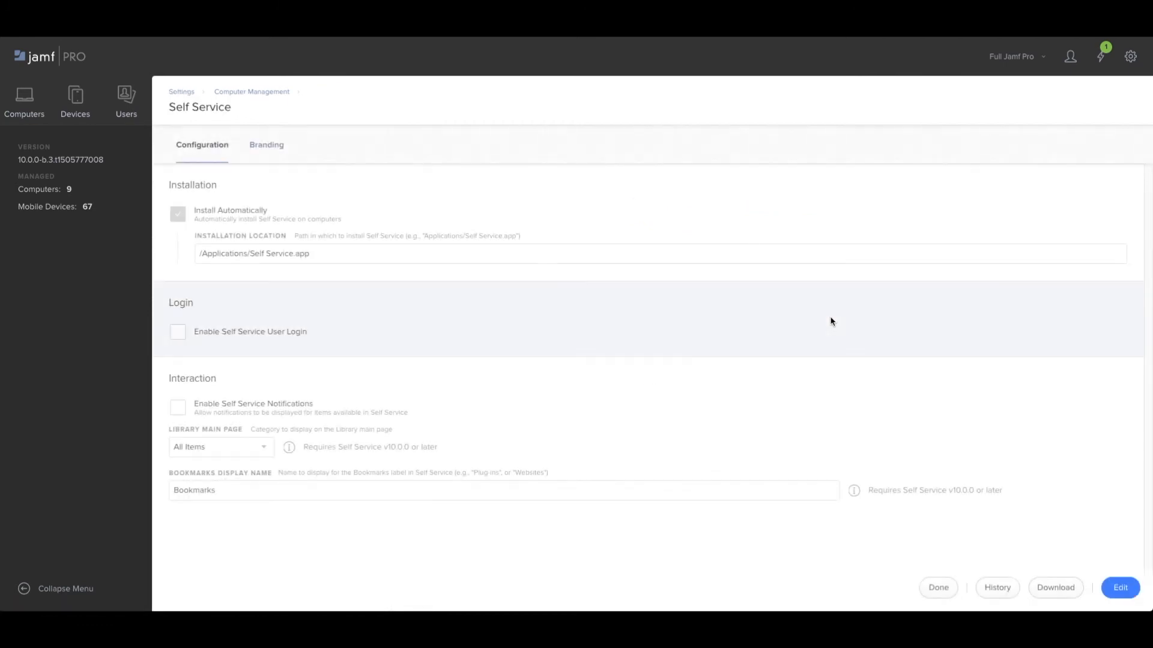
mouse_move(640, 258)
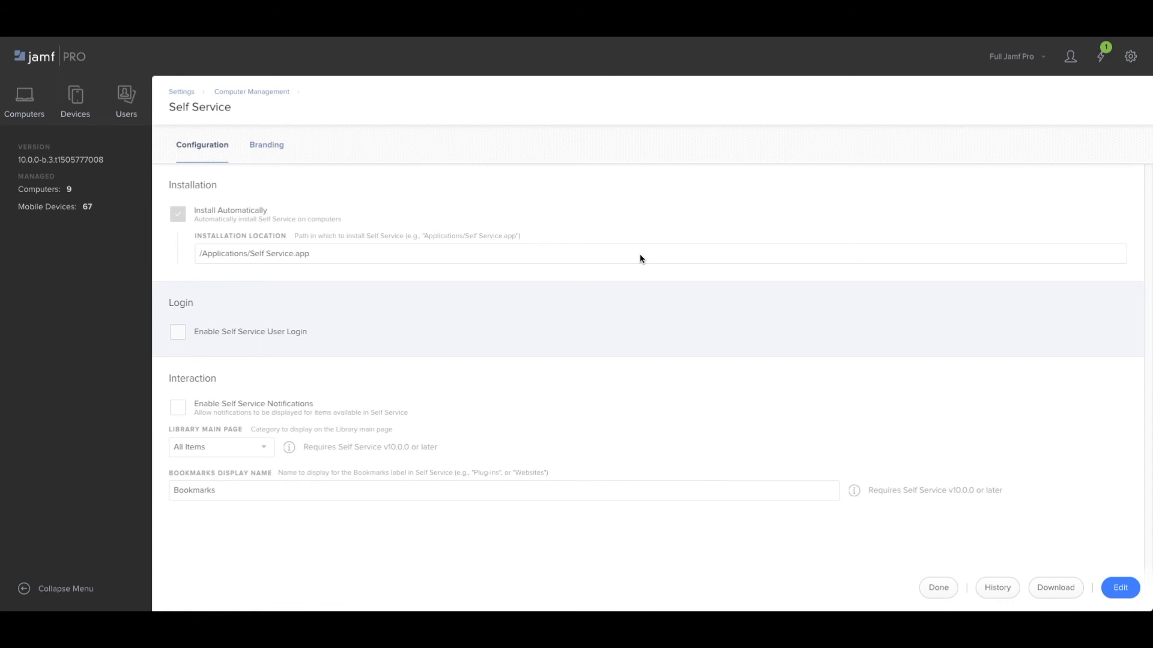
mouse_move(267, 145)
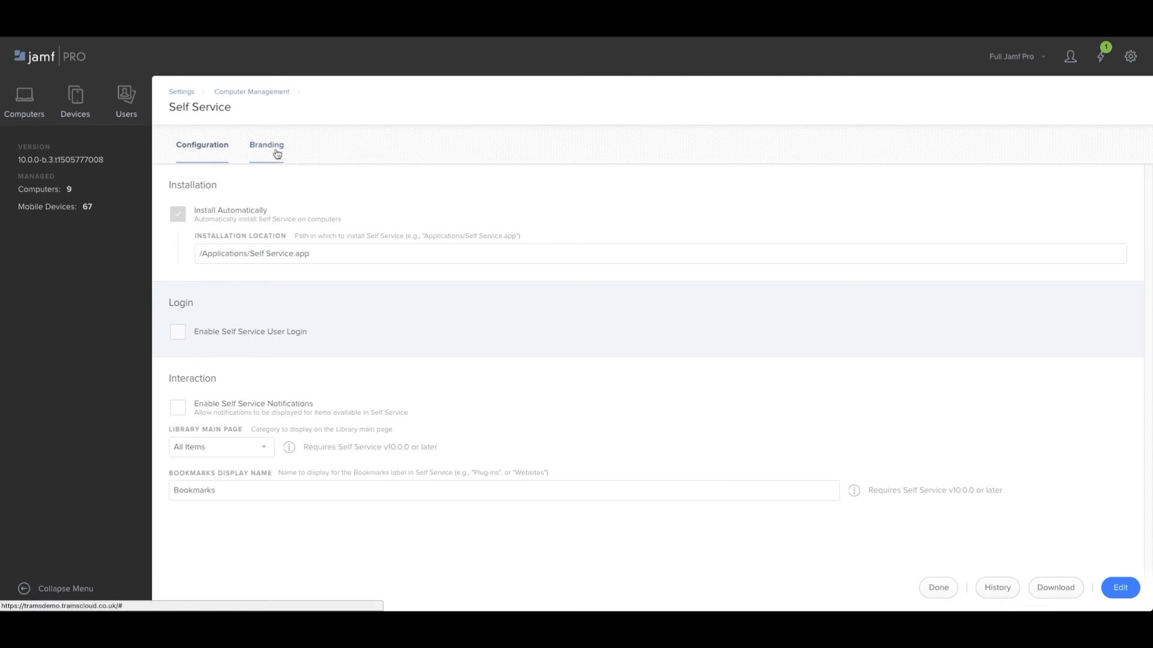
click(266, 145)
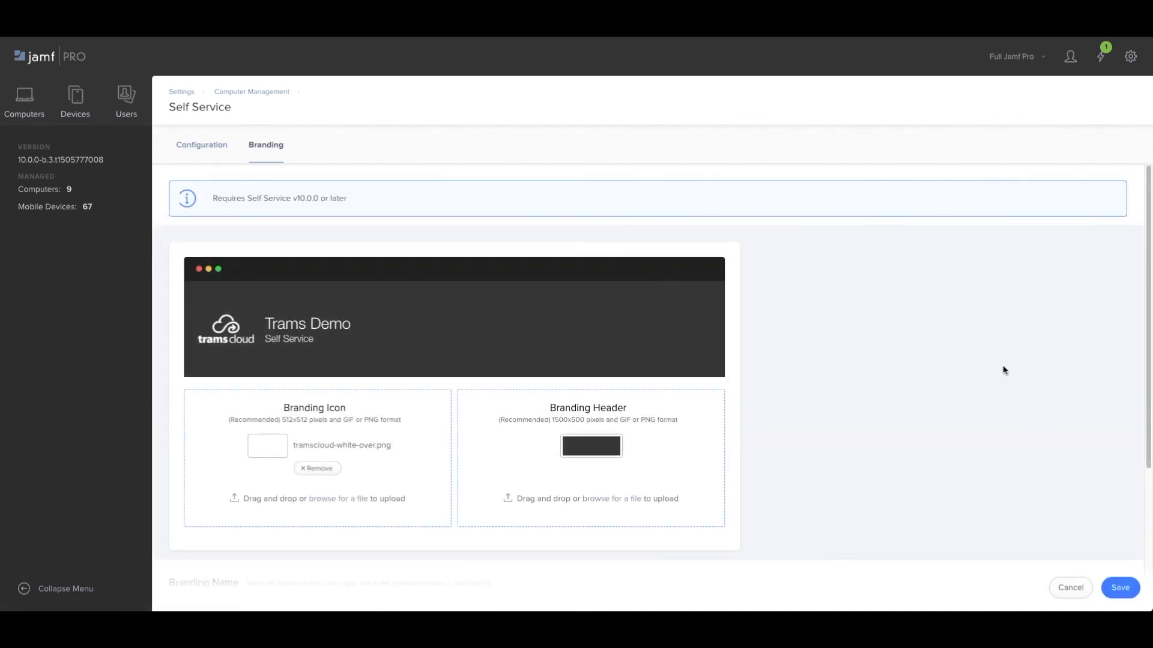
mouse_move(739, 345)
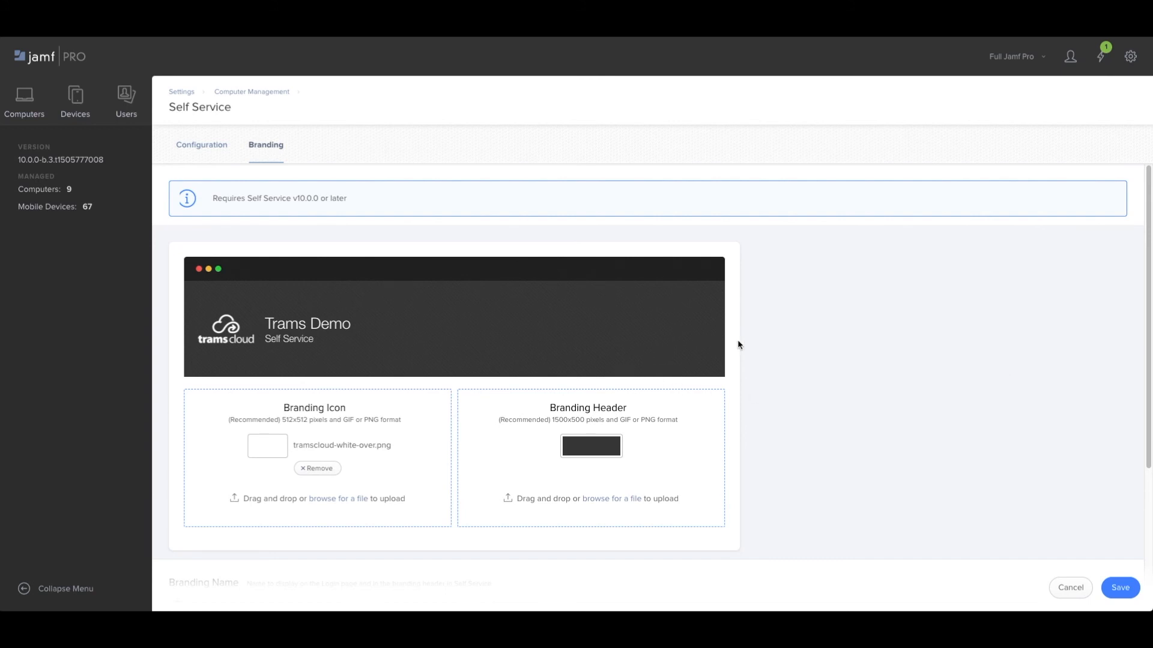
mouse_move(736, 609)
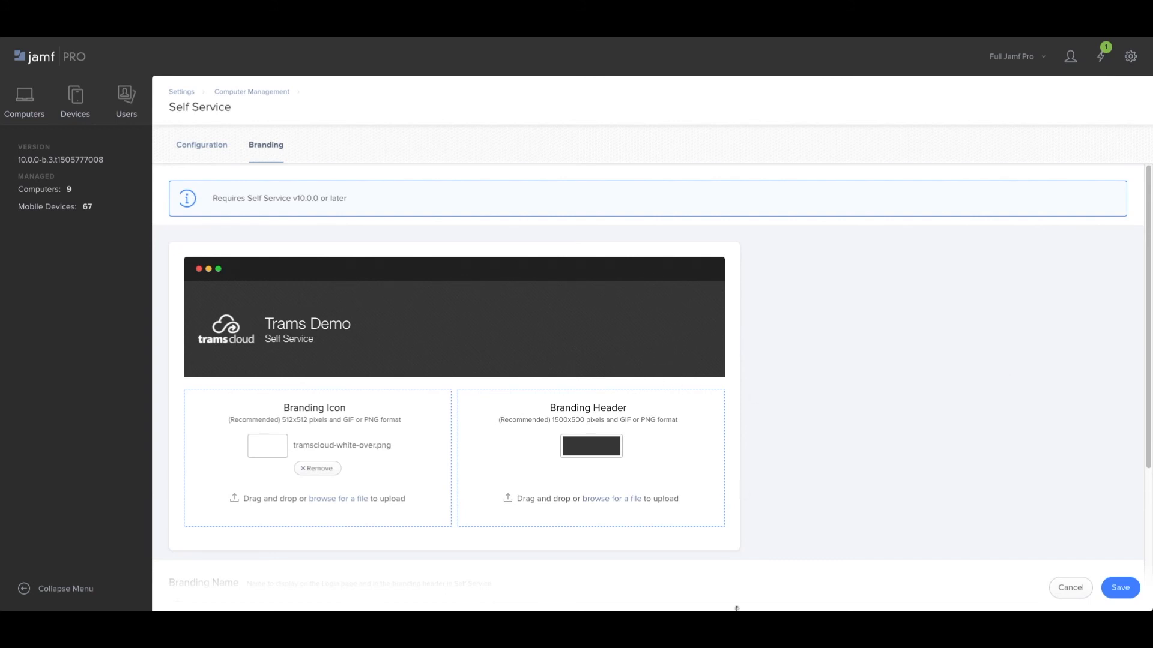
mouse_move(548, 508)
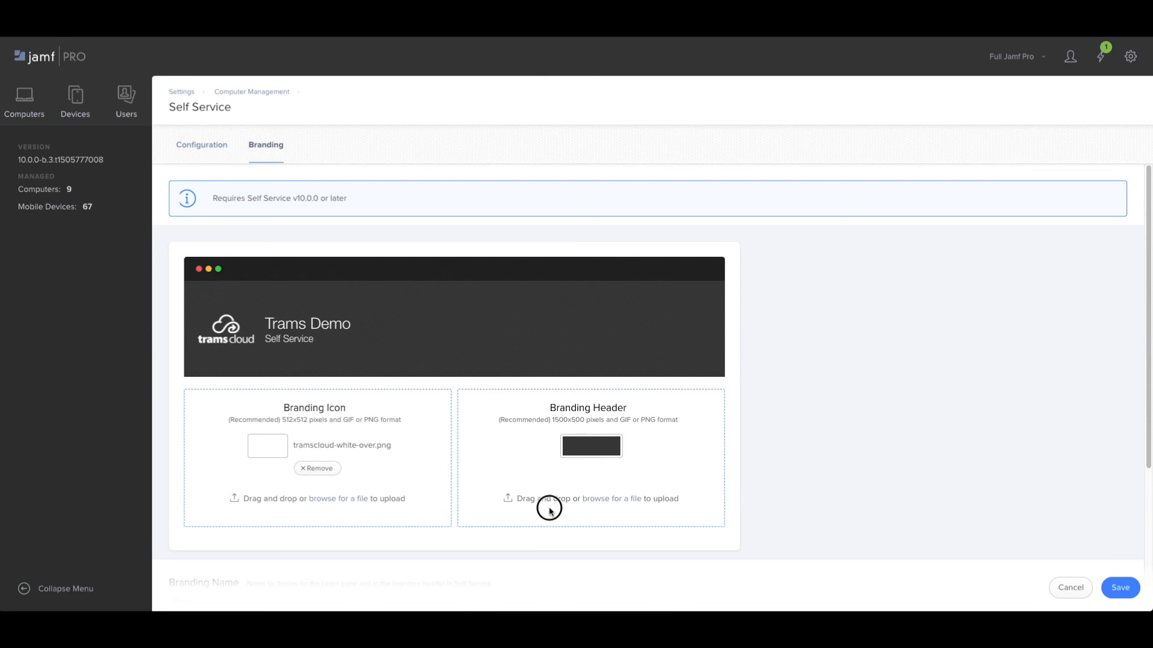
mouse_move(550, 509)
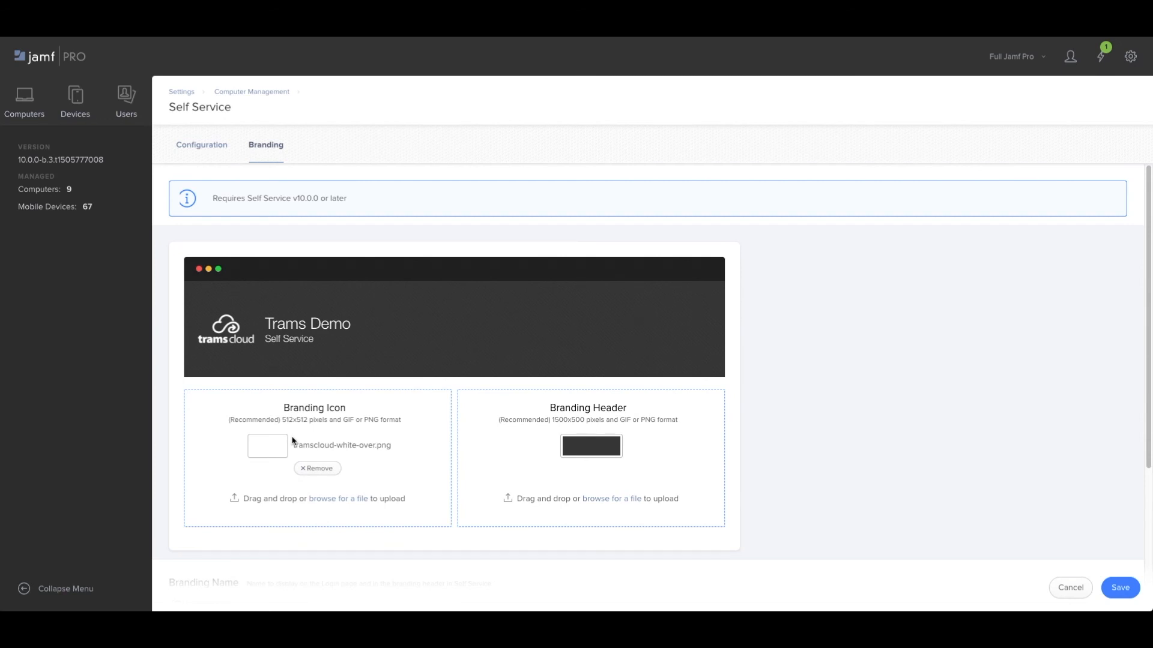
mouse_move(824, 321)
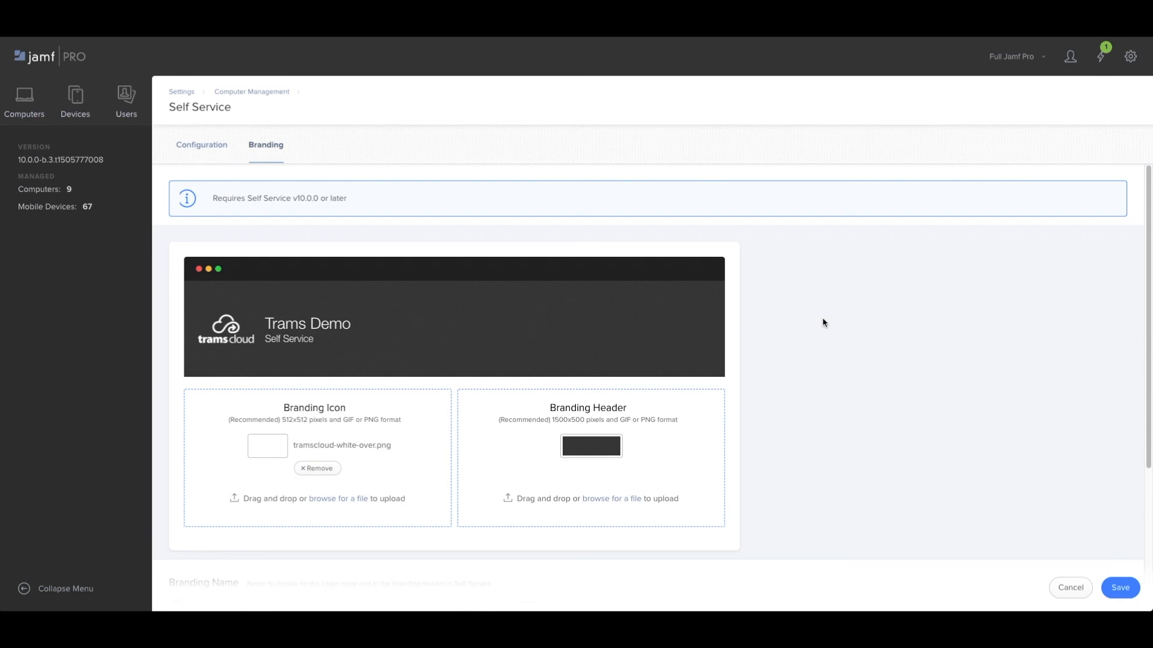
Scroll the Self Service branding settings down to the Trams Demo header preview.
scroll(down, 3)
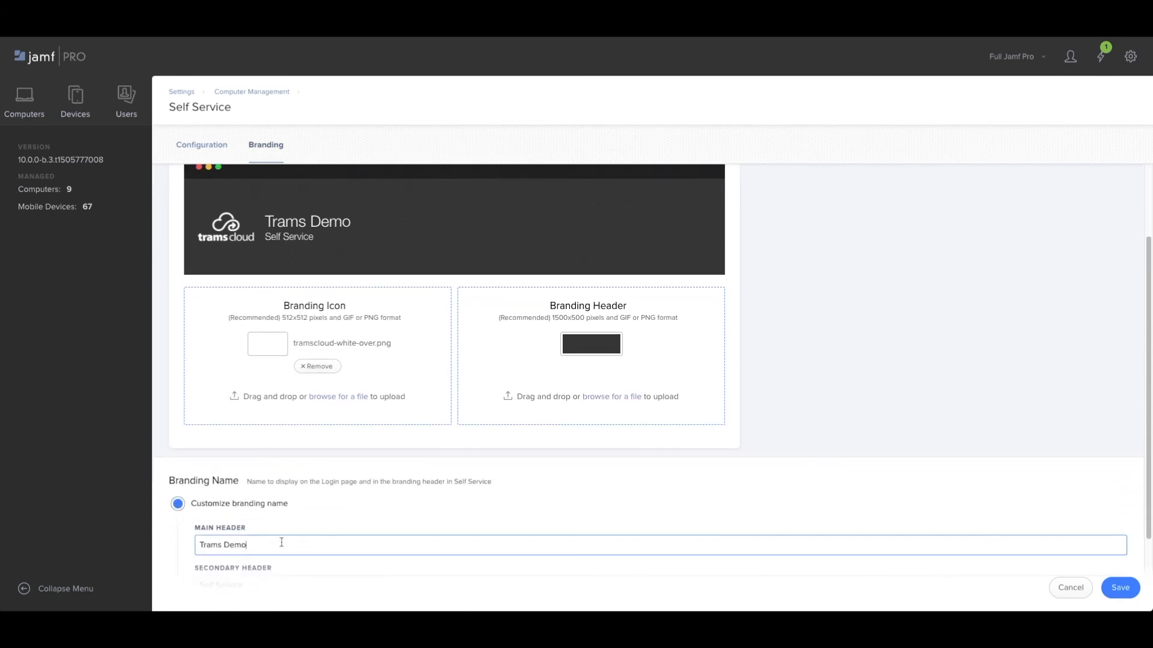
Rename the main header to 'TramsCloud' and save the branding.
text(TramsCl)
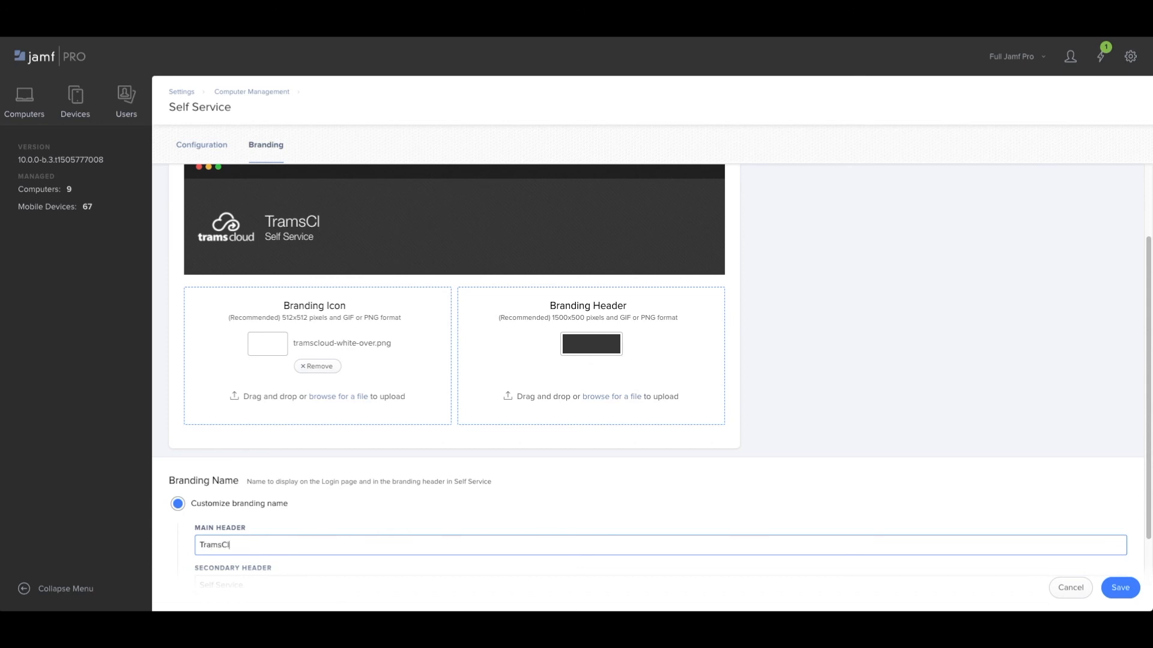
text(oud)
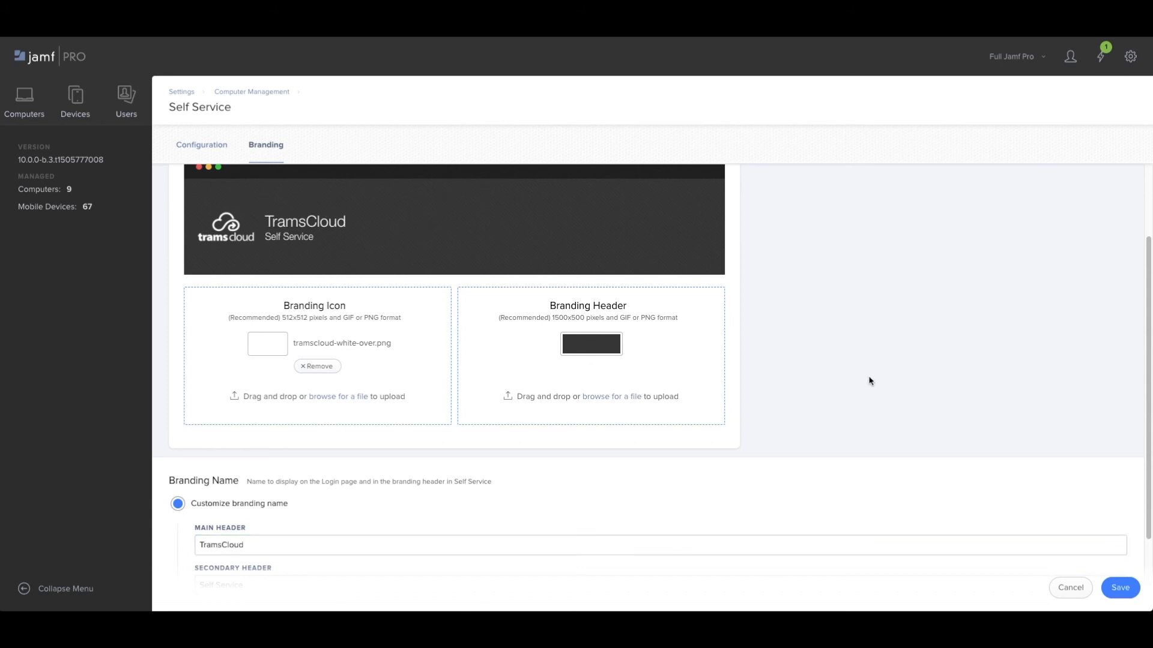
scroll(down, 3)
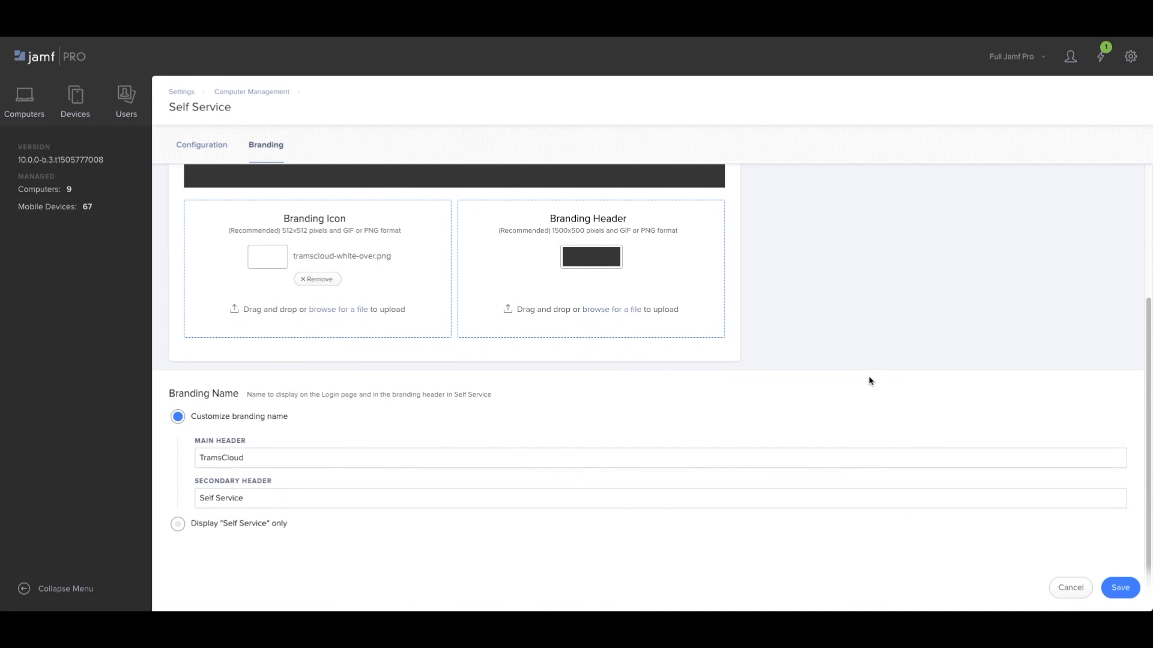
scroll(up, 3)
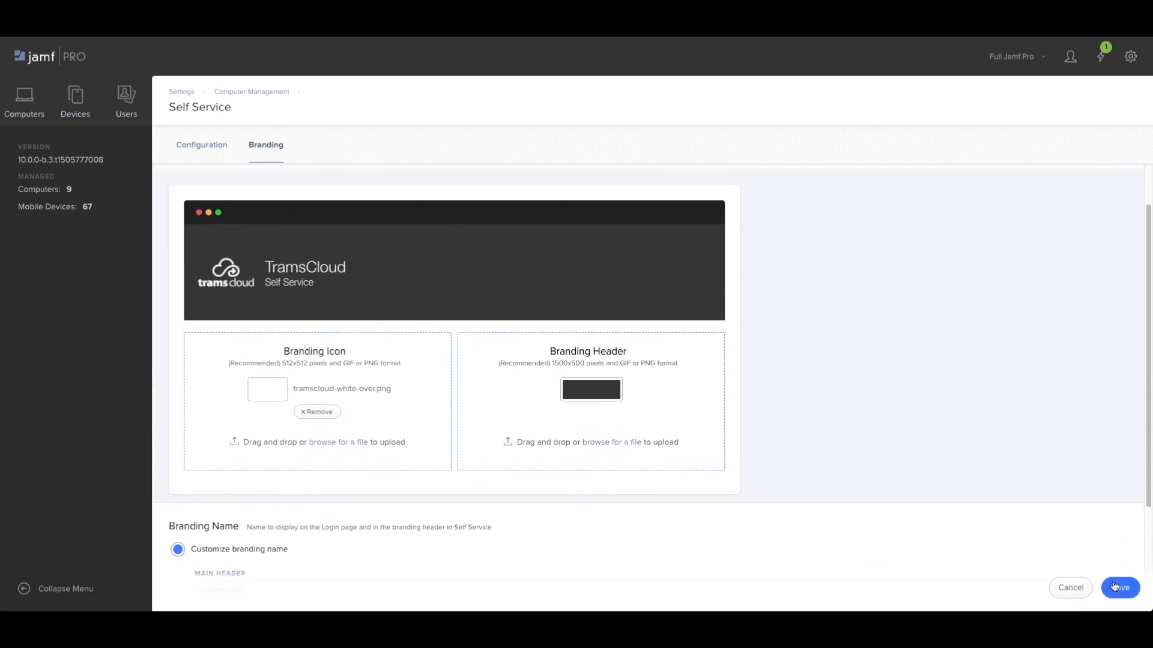
click(1118, 587)
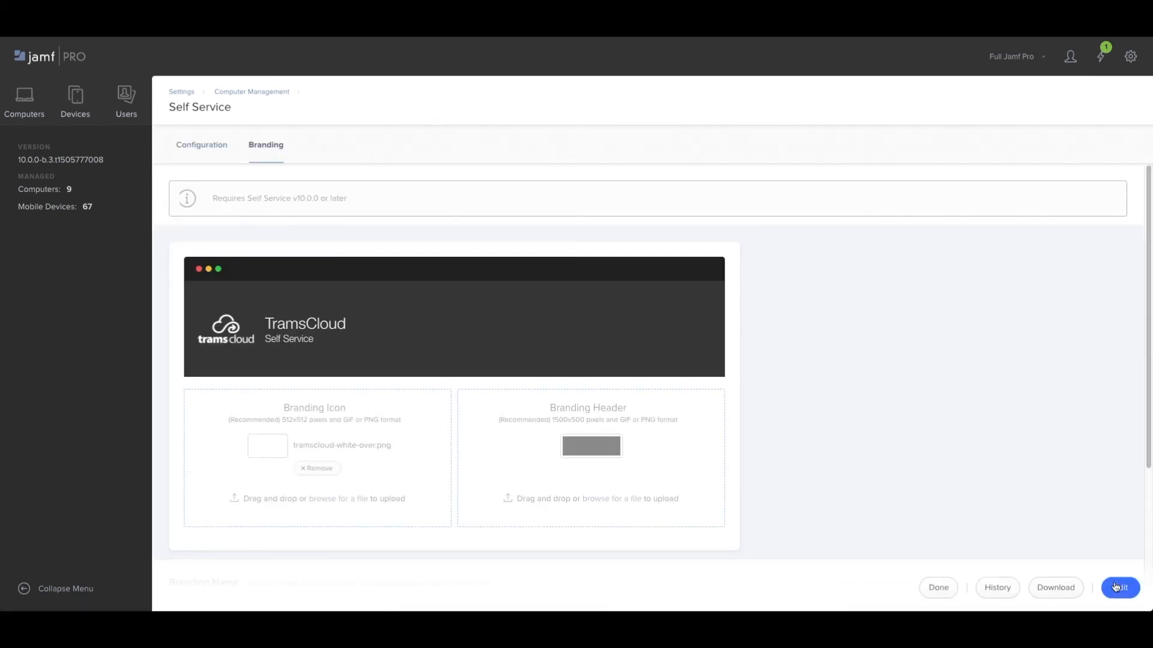
mouse_move(884, 120)
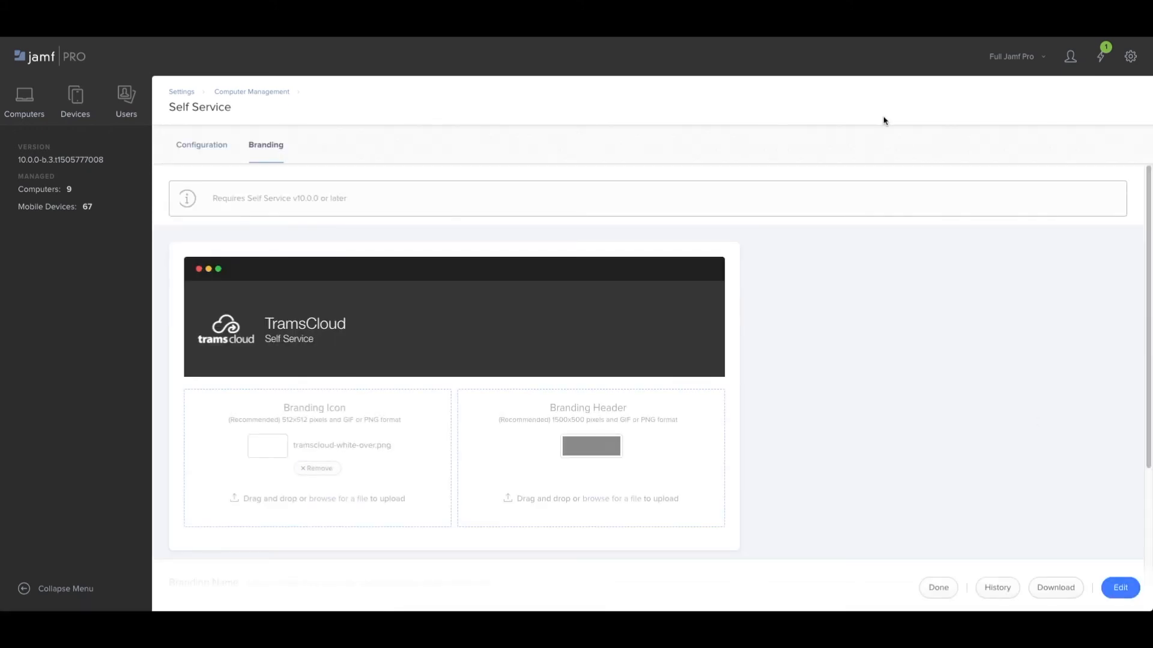